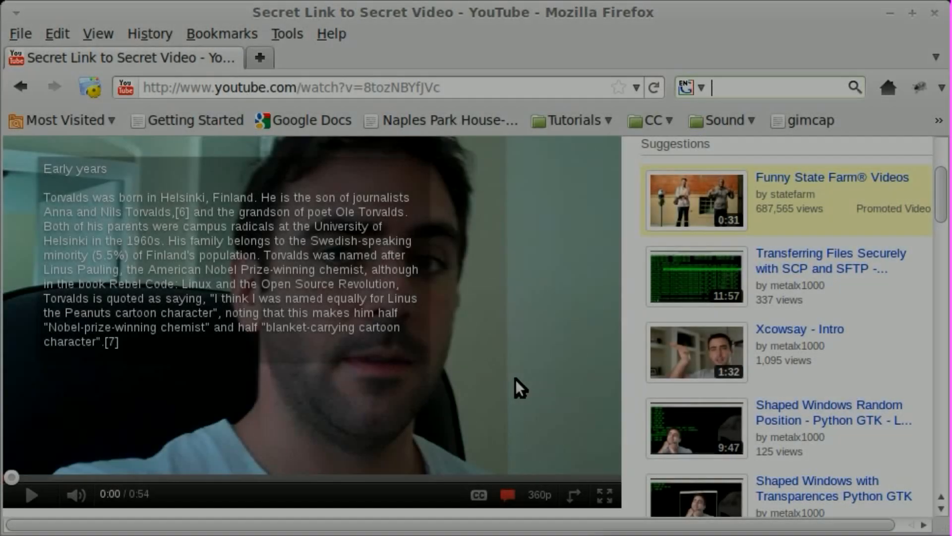
{"action": "mouse_move", "coordinate": [352, 428]}
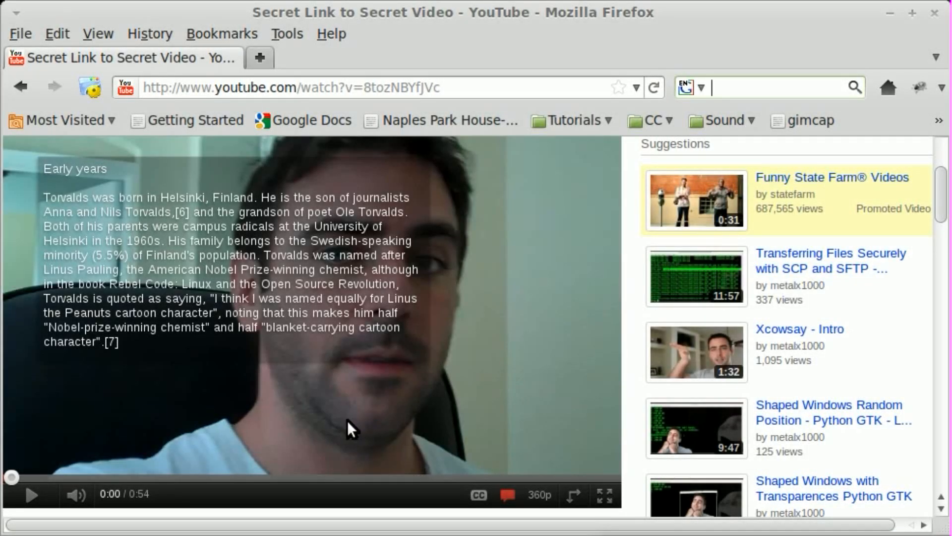
{"action": "mouse_move", "coordinate": [55, 477]}
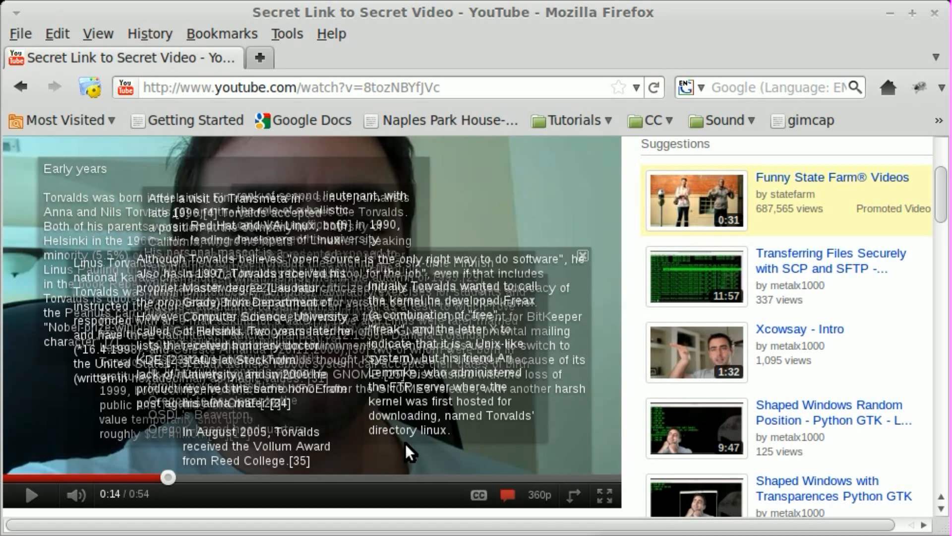
{"action": "mouse_move", "coordinate": [408, 468]}
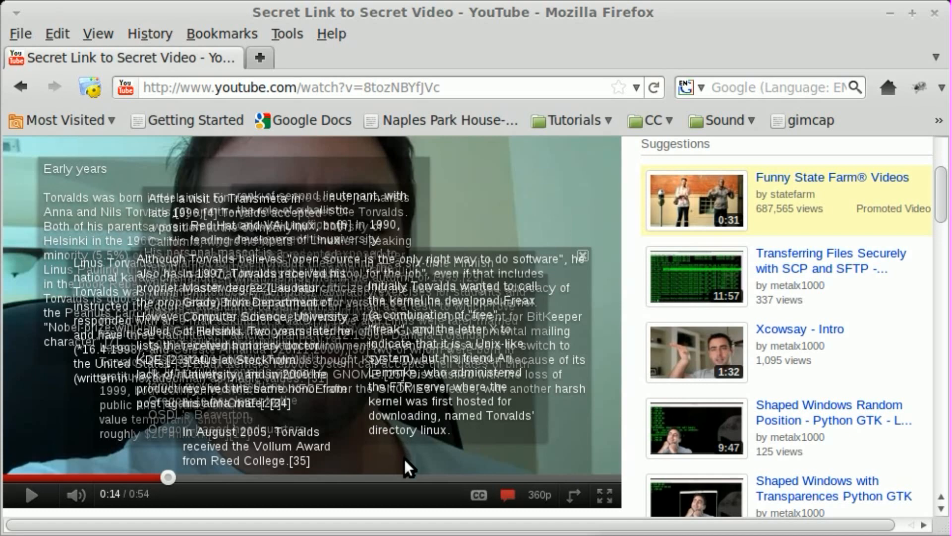
{"action": "mouse_move", "coordinate": [279, 274]}
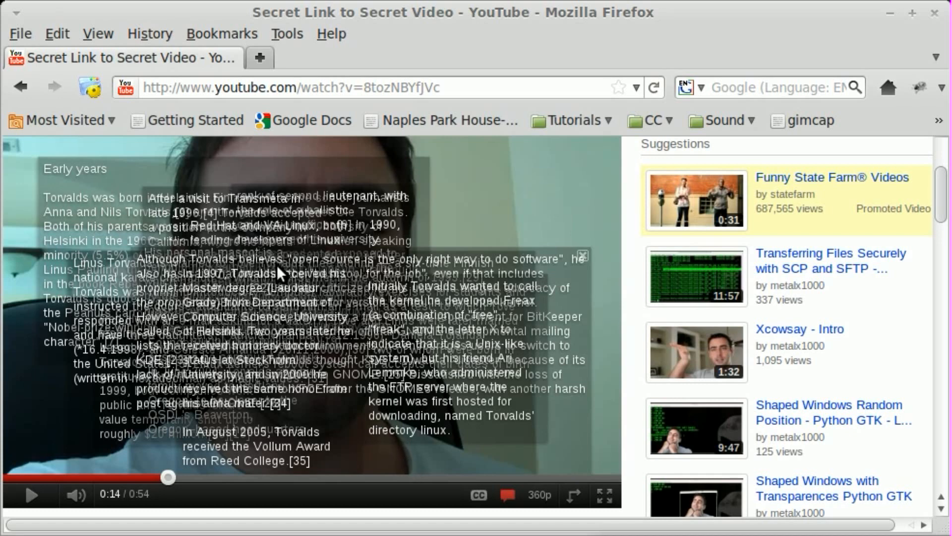
{"action": "mouse_move", "coordinate": [309, 367]}
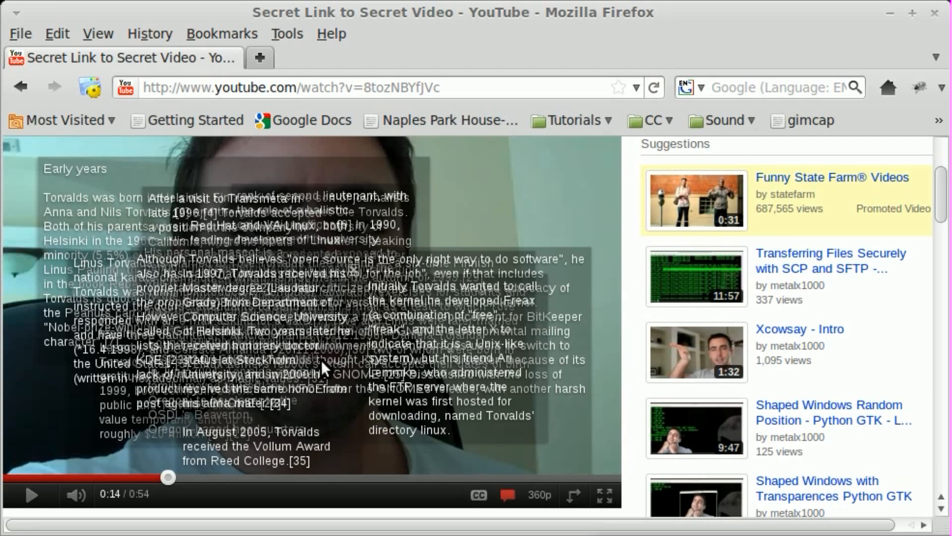
{"action": "mouse_move", "coordinate": [316, 349]}
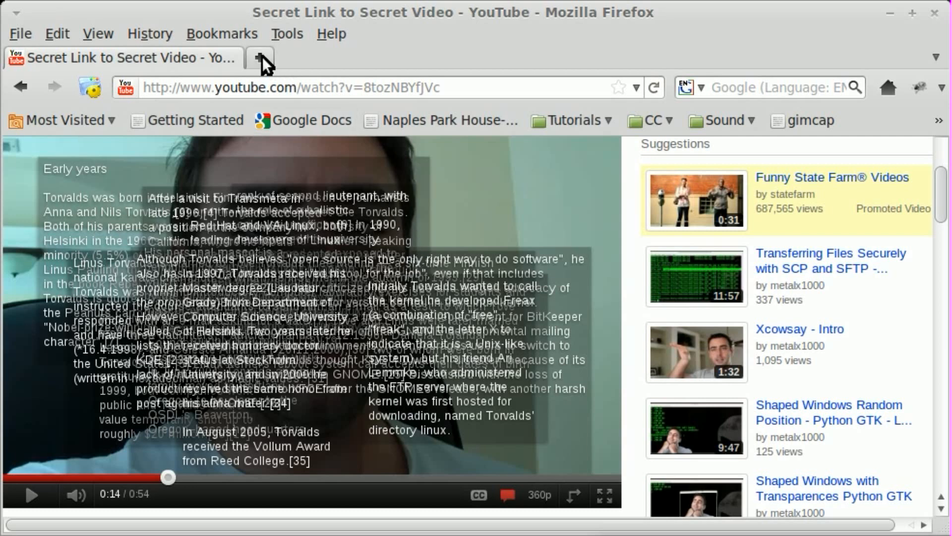
Open a new tab with the Google reviews read2?video_id= address, then return to the YouTube video page.
{"action": "left_click", "coordinate": [260, 58]}
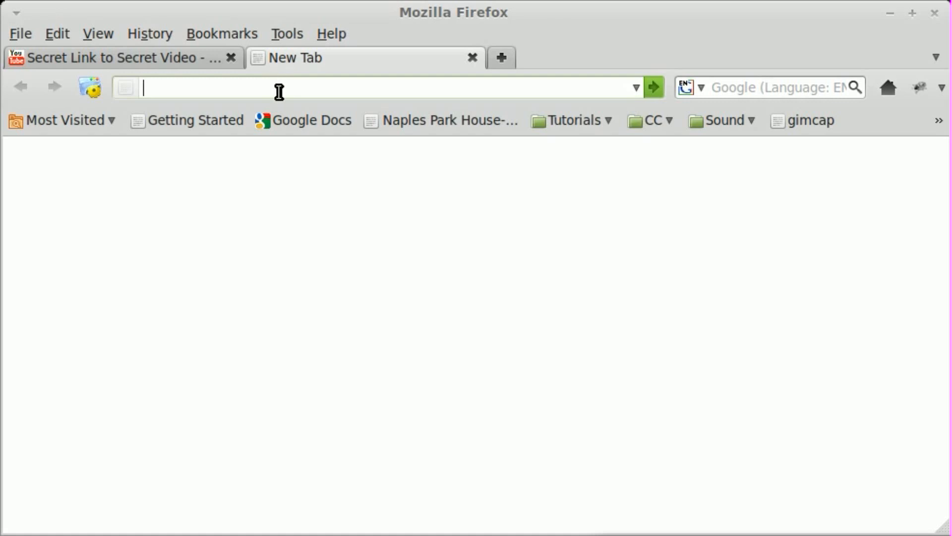
{"action": "type", "text": "http://www.google.com/reviews/y/read2?video_id="}
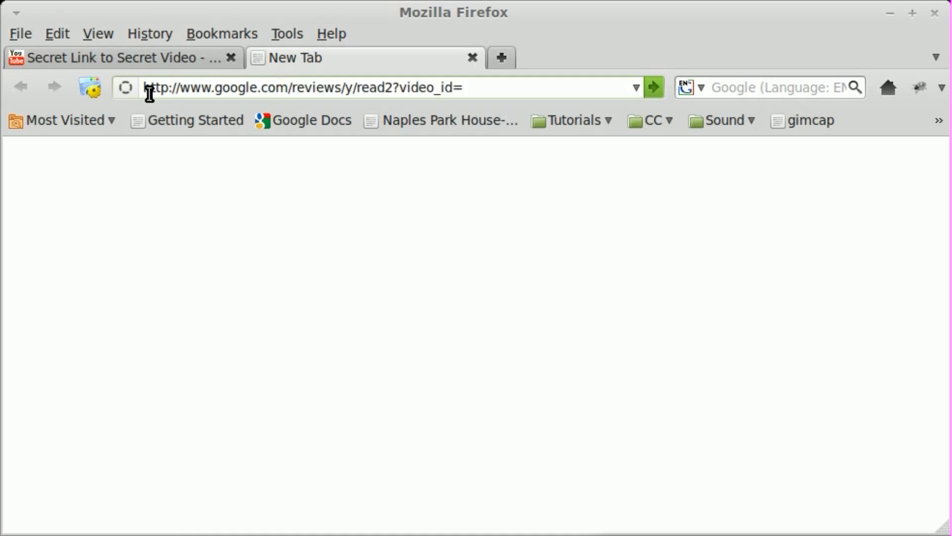
{"action": "left_click", "coordinate": [304, 86]}
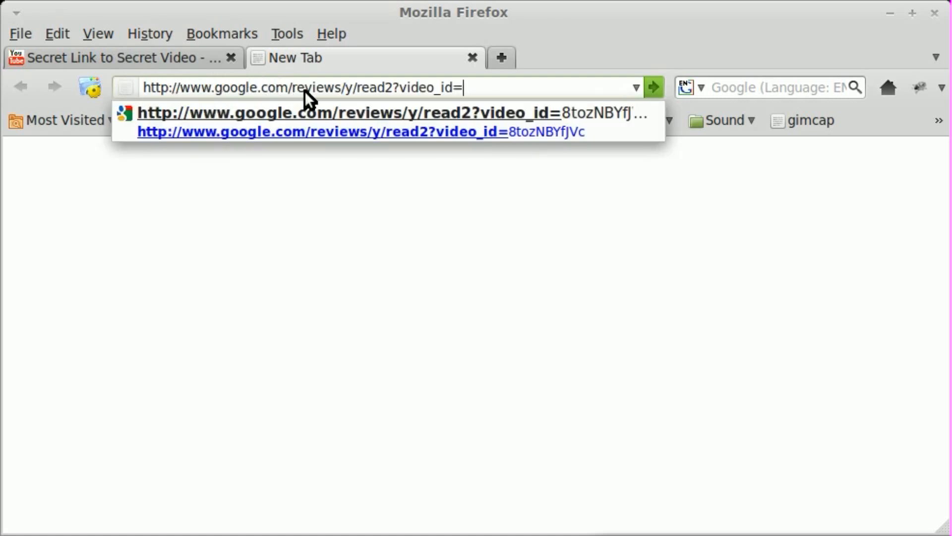
{"action": "mouse_move", "coordinate": [343, 100]}
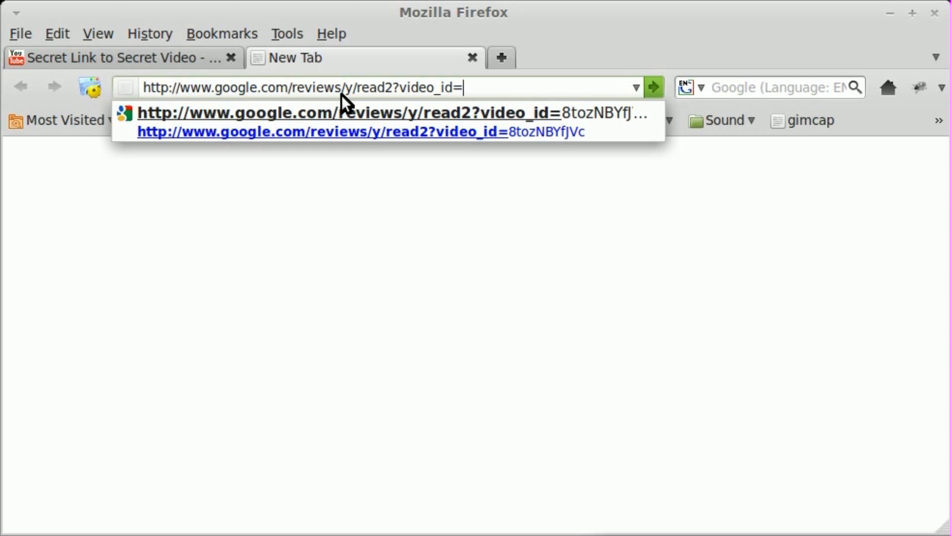
{"action": "mouse_move", "coordinate": [362, 100]}
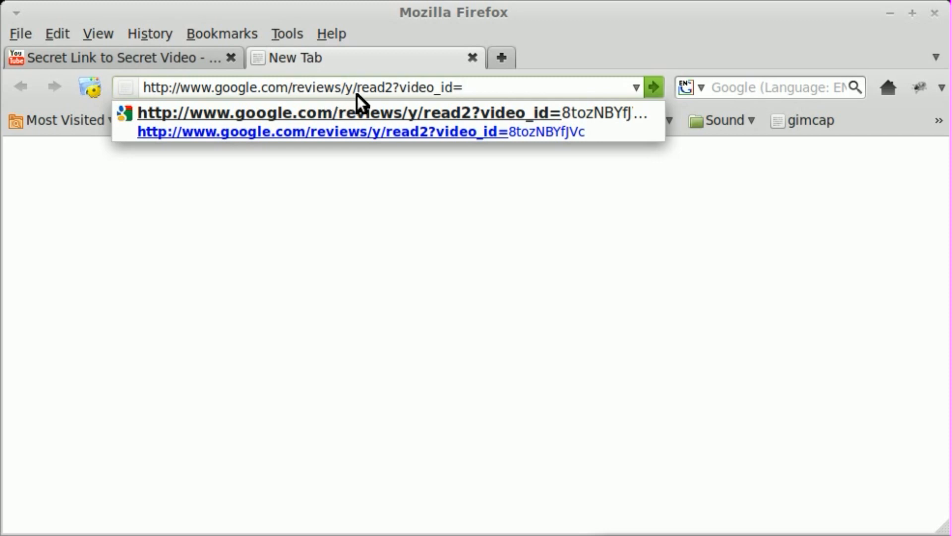
{"action": "mouse_move", "coordinate": [400, 102]}
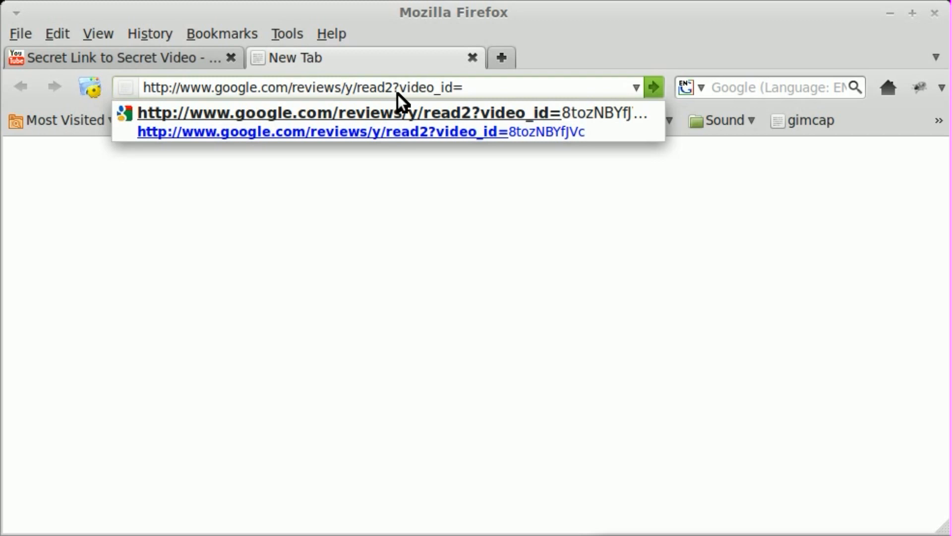
{"action": "mouse_move", "coordinate": [425, 97]}
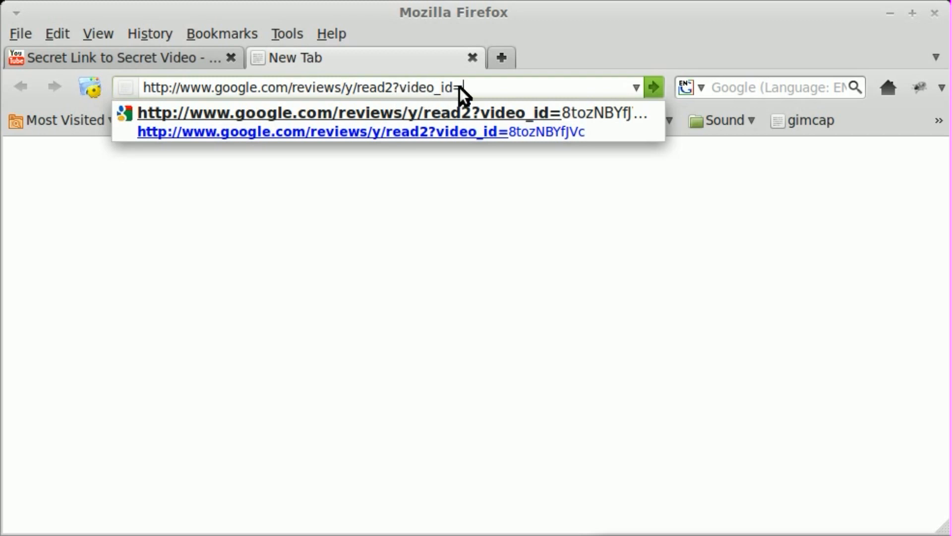
{"action": "mouse_move", "coordinate": [498, 92]}
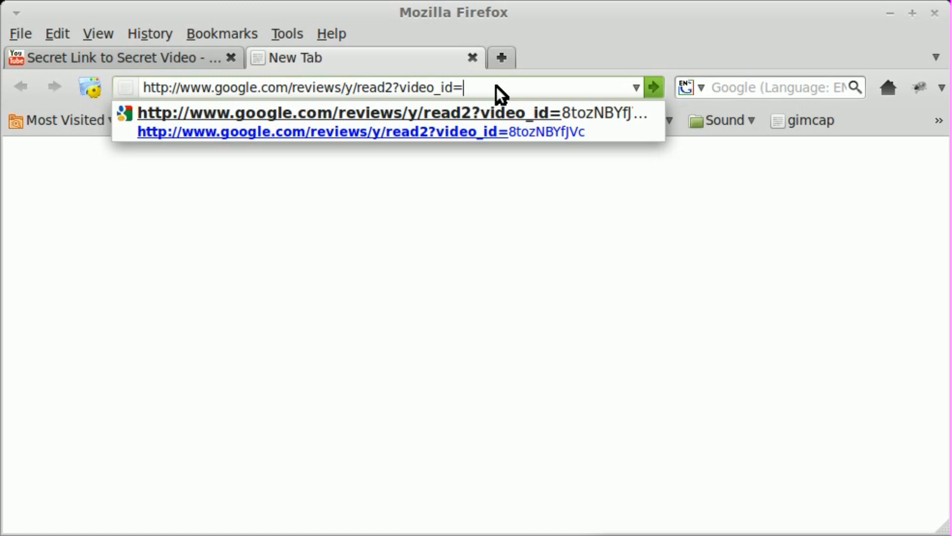
{"action": "mouse_move", "coordinate": [176, 61]}
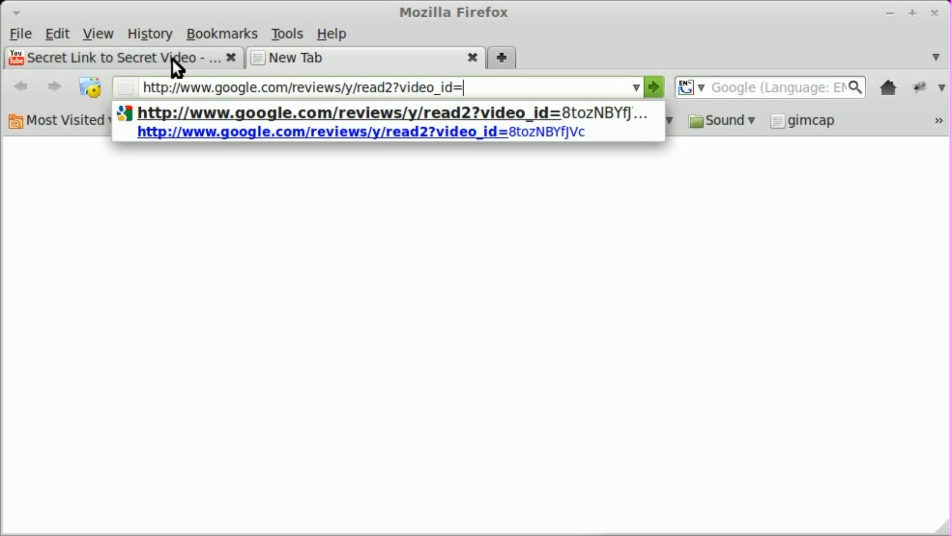
{"action": "left_click", "coordinate": [359, 131]}
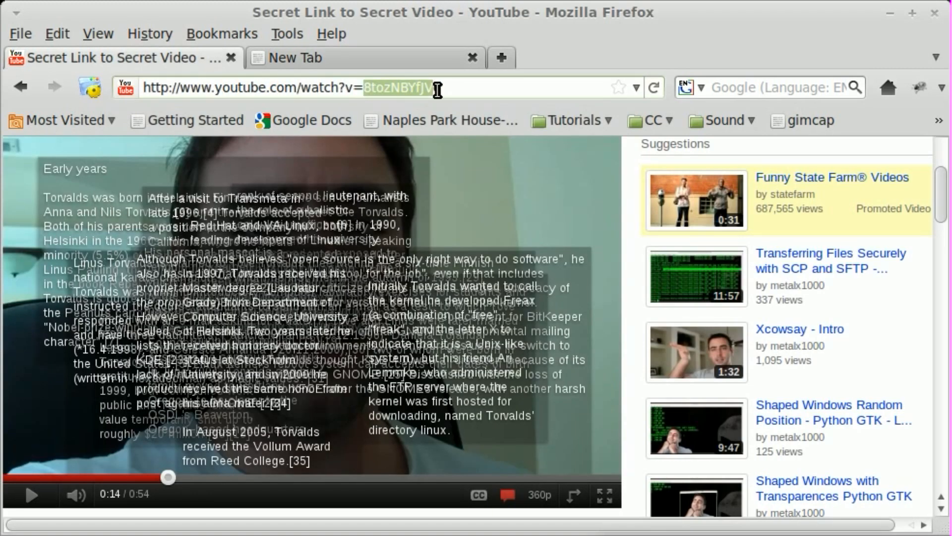
{"action": "mouse_move", "coordinate": [441, 119]}
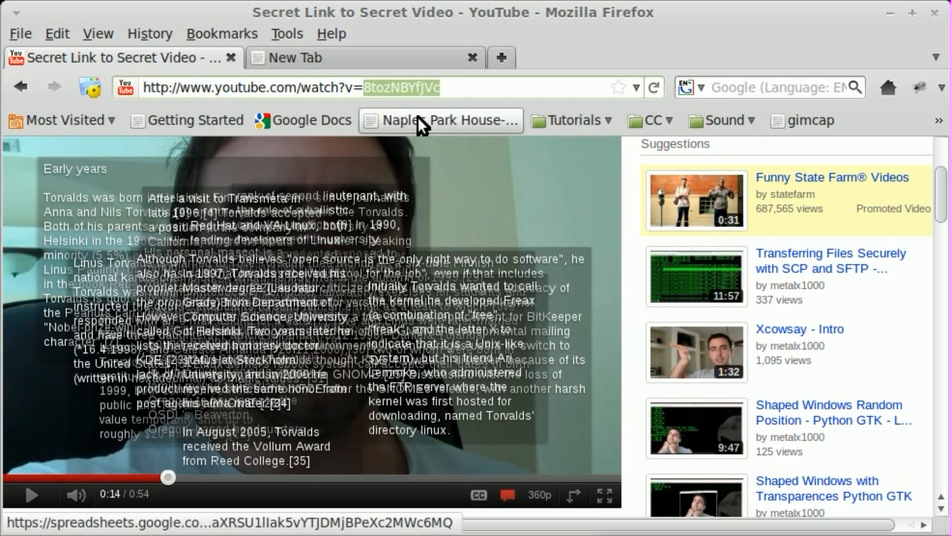
{"action": "mouse_move", "coordinate": [368, 65]}
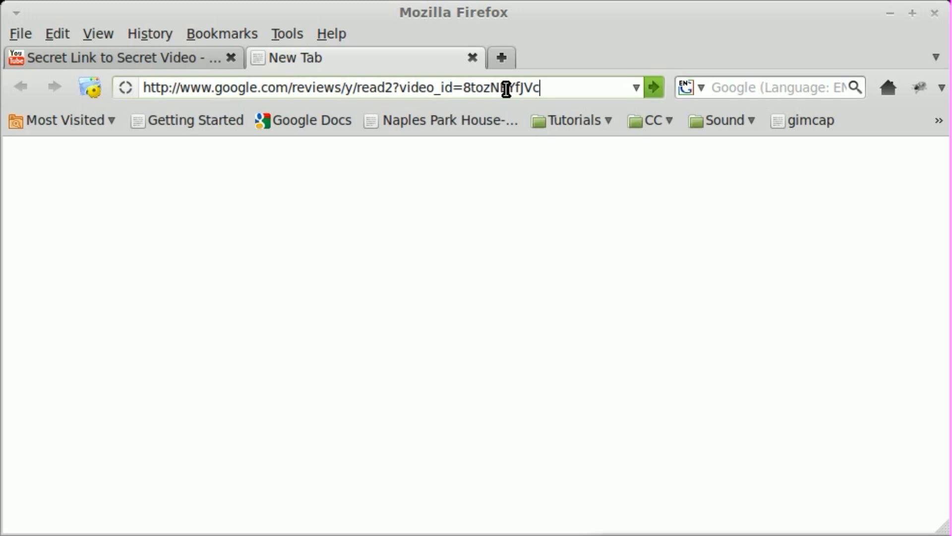
Load the annotation XML for video 8tozNBYfJVc and scroll through its Torvalds annotations.
{"action": "key", "text": "Return"}
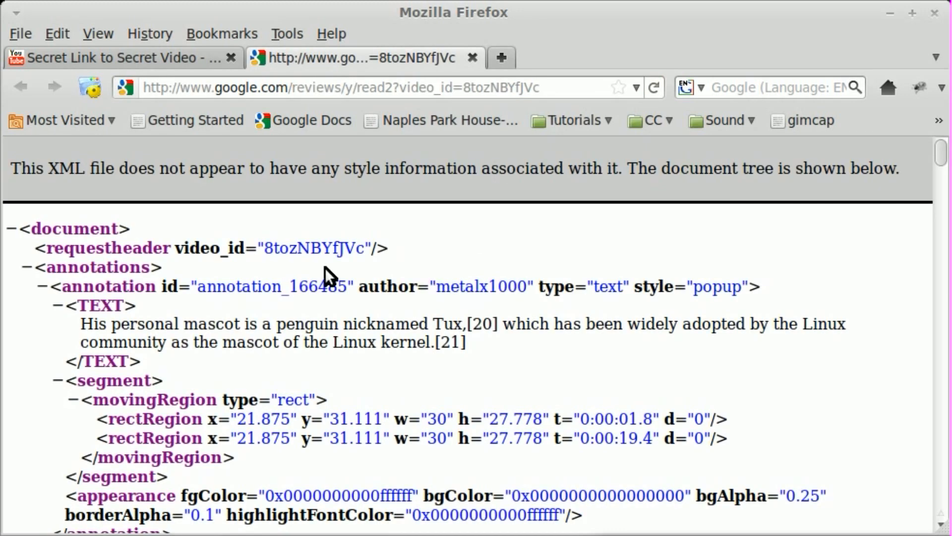
{"action": "mouse_move", "coordinate": [274, 279]}
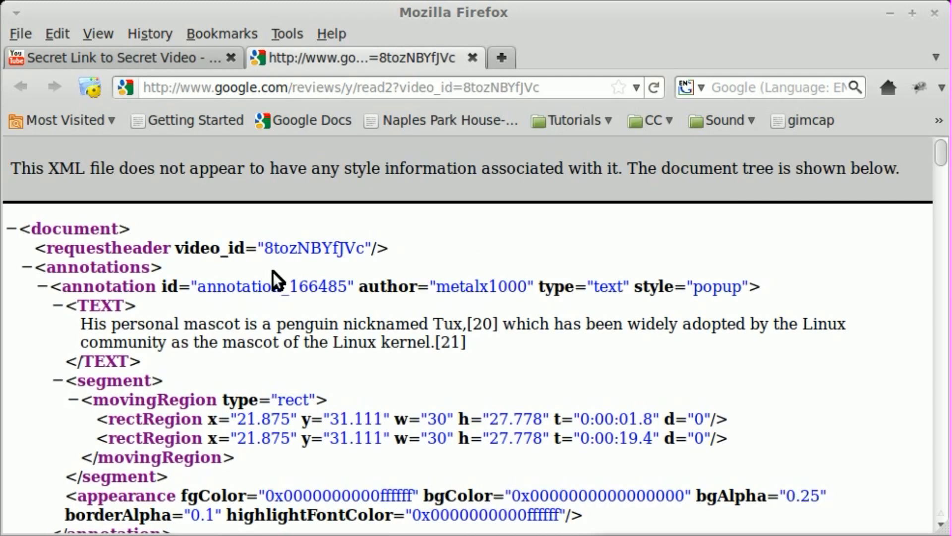
{"action": "scroll", "scroll_direction": "down", "scroll_amount": 3}
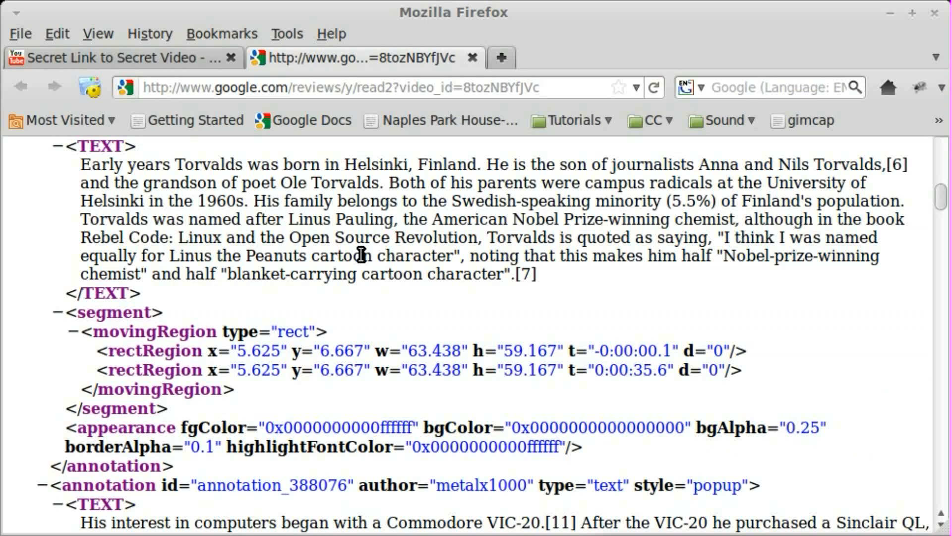
{"action": "scroll", "scroll_direction": "down", "scroll_amount": 3}
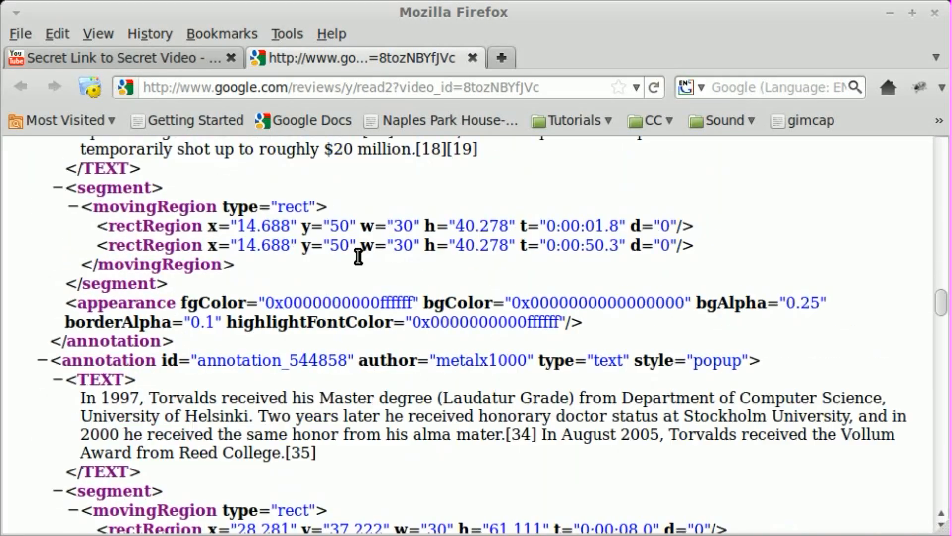
{"action": "scroll", "scroll_direction": "down", "scroll_amount": 3}
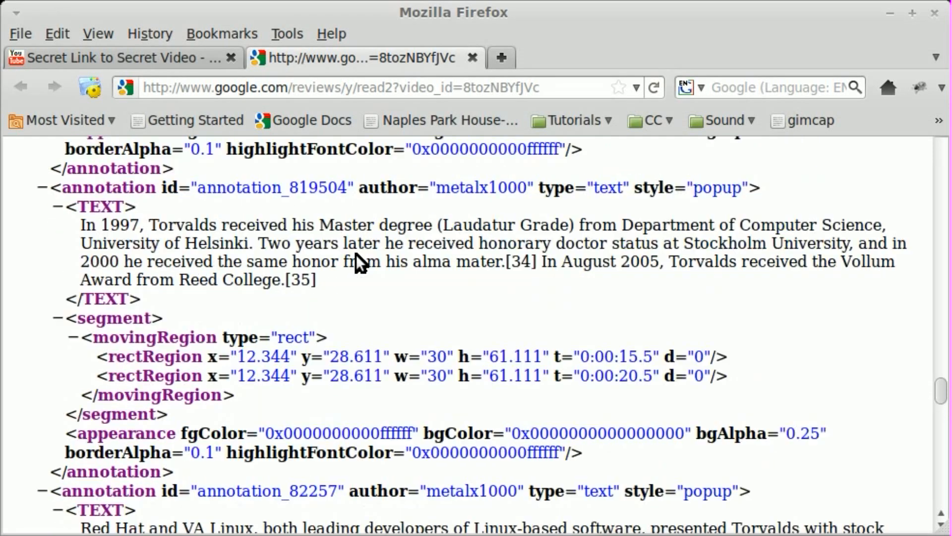
{"action": "scroll", "scroll_direction": "down", "scroll_amount": 3}
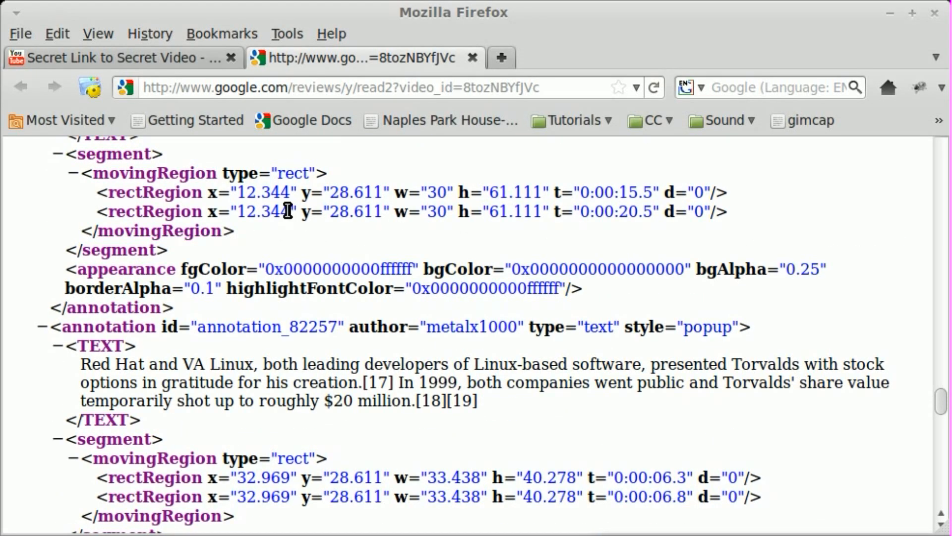
{"action": "mouse_move", "coordinate": [244, 201]}
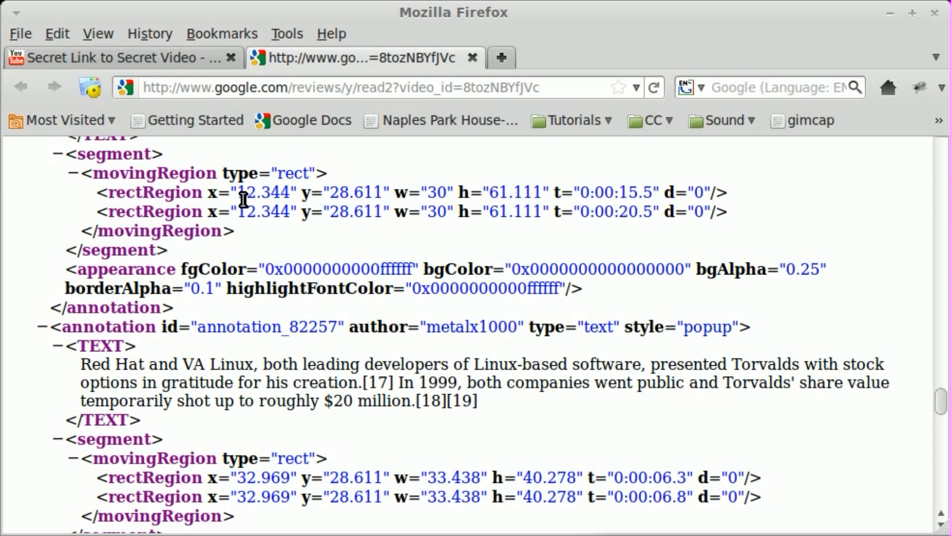
{"action": "mouse_move", "coordinate": [589, 169]}
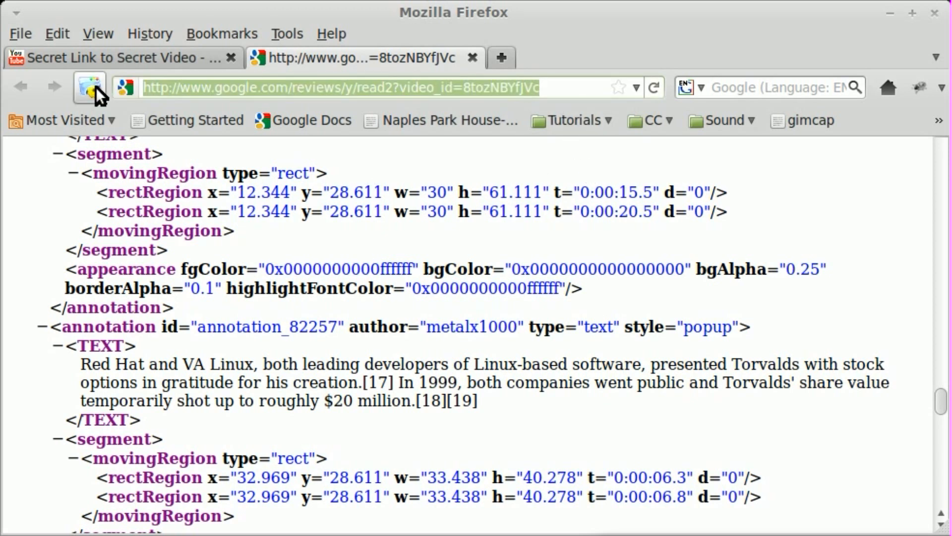
{"action": "mouse_move", "coordinate": [584, 254]}
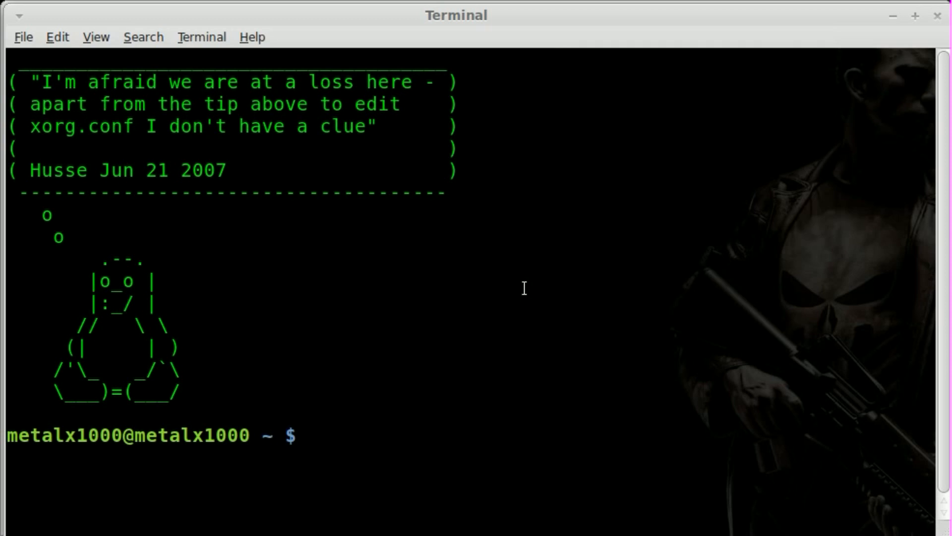
Run lynx --dump on the read2?video_id=8tozNBYfJVc address and scroll through the Torvalds text.
{"action": "type", "text": "lynx"}
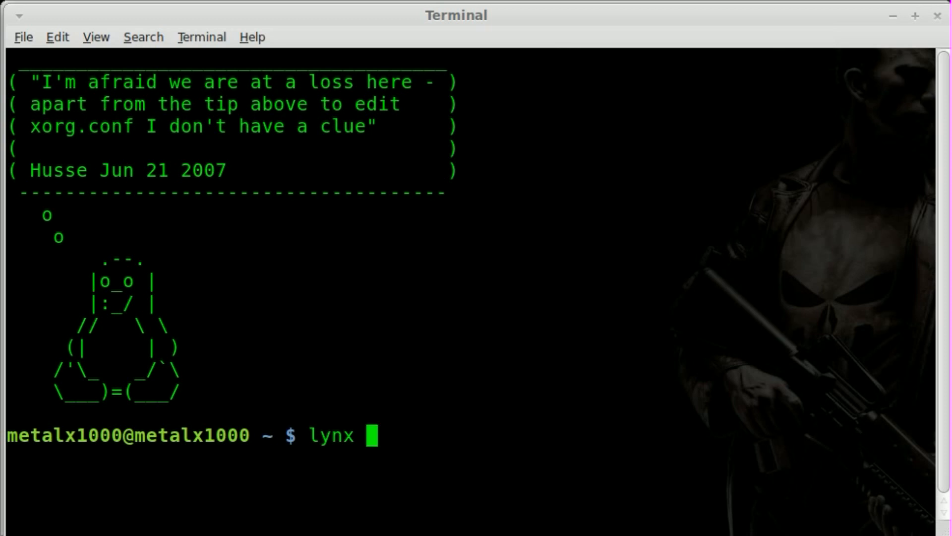
{"action": "type", "text": "--"}
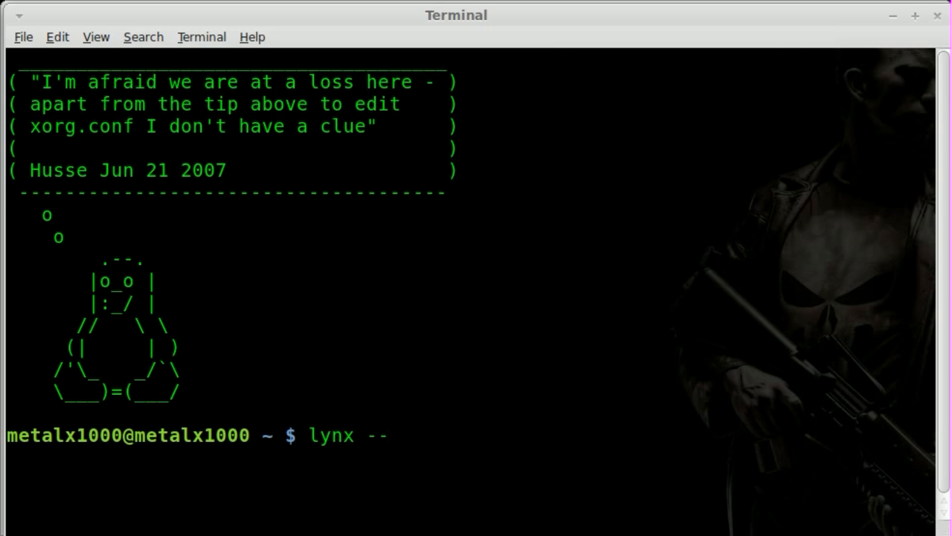
{"action": "type", "text": "dump"}
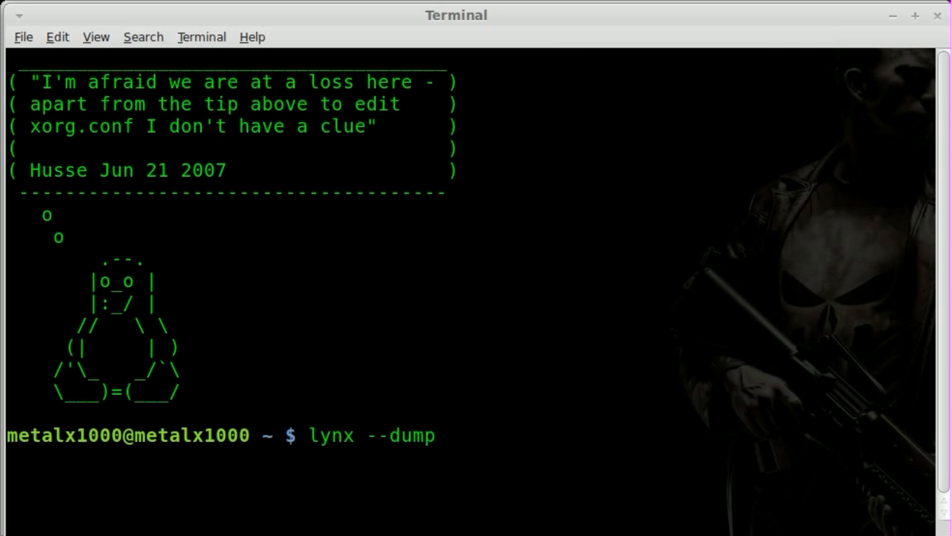
{"action": "type", "text": "\""}
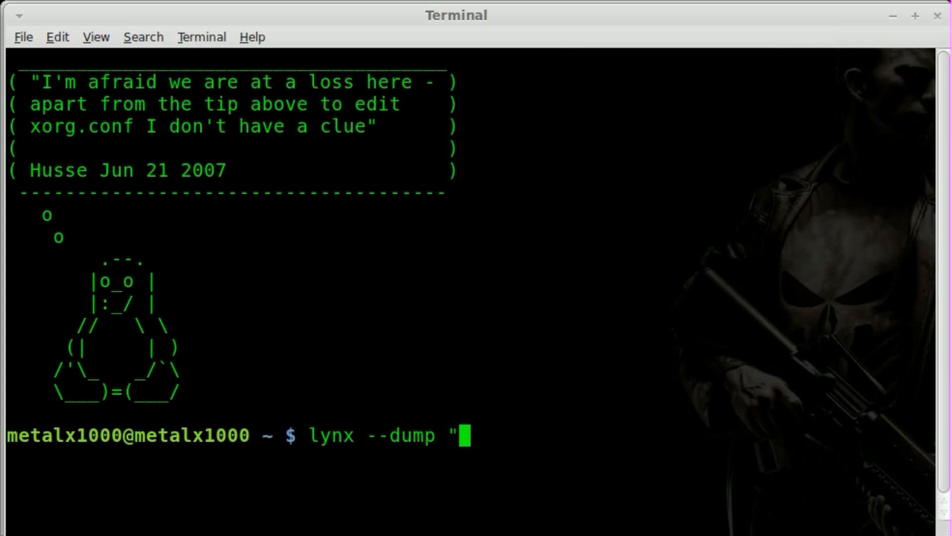
{"action": "type", "text": "http://www.google.com/reviews/y/read2?video_id=8tozNBYfJVc"}
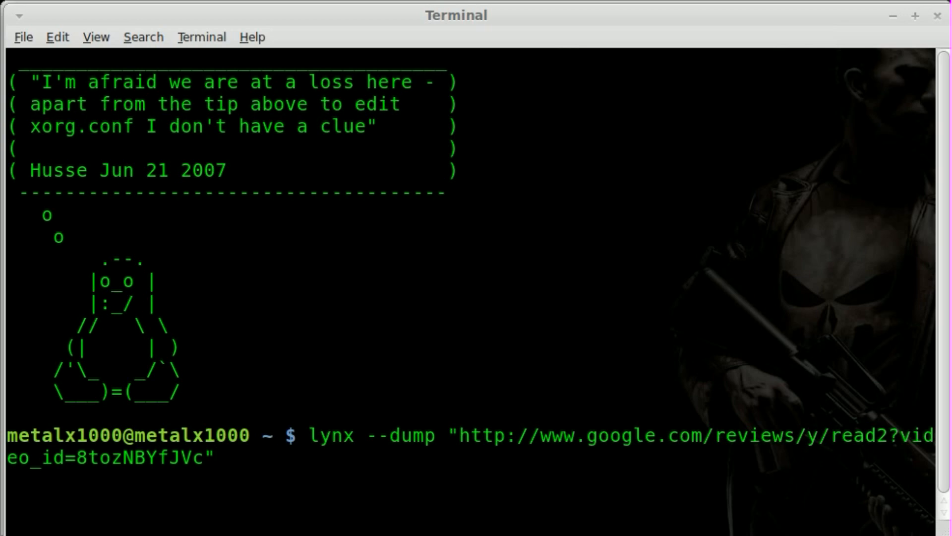
{"action": "key", "text": "Return"}
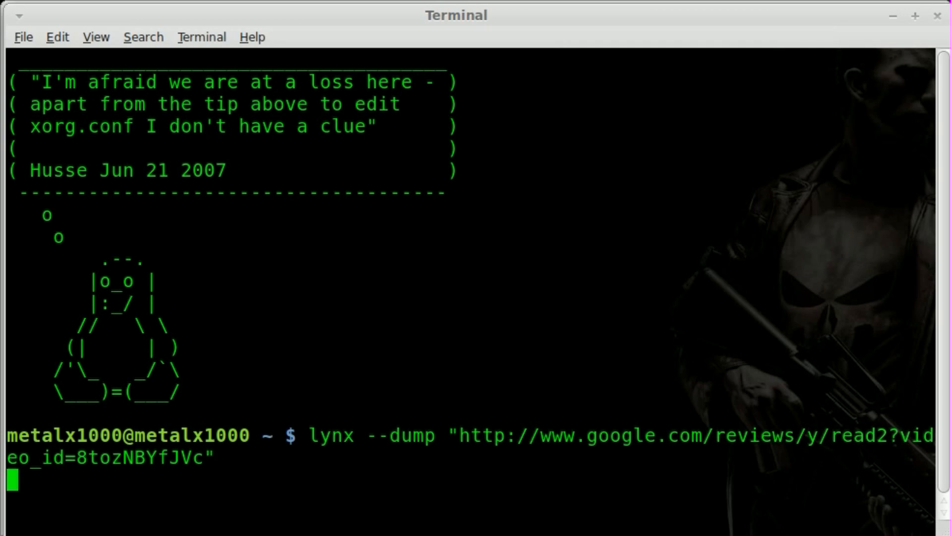
{"action": "key", "text": "Return"}
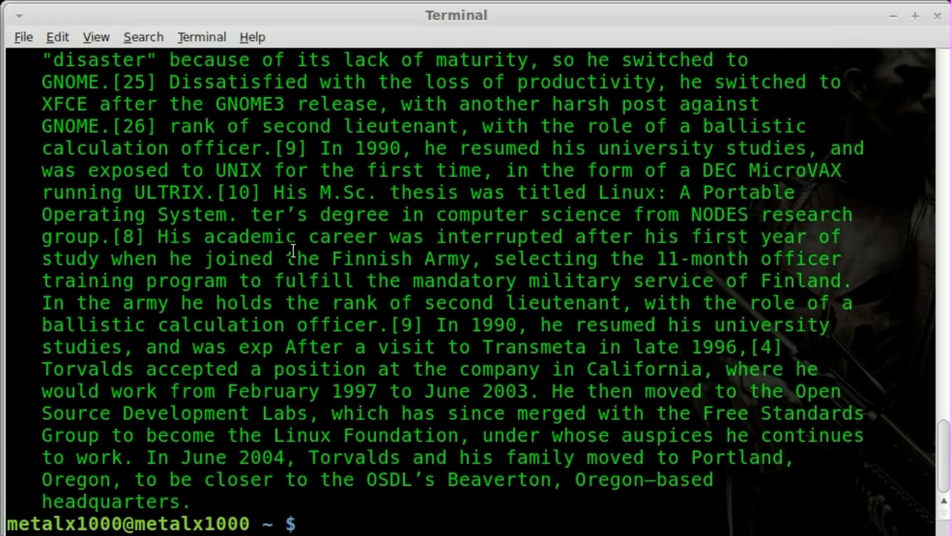
{"action": "scroll", "scroll_direction": "down", "scroll_amount": 3}
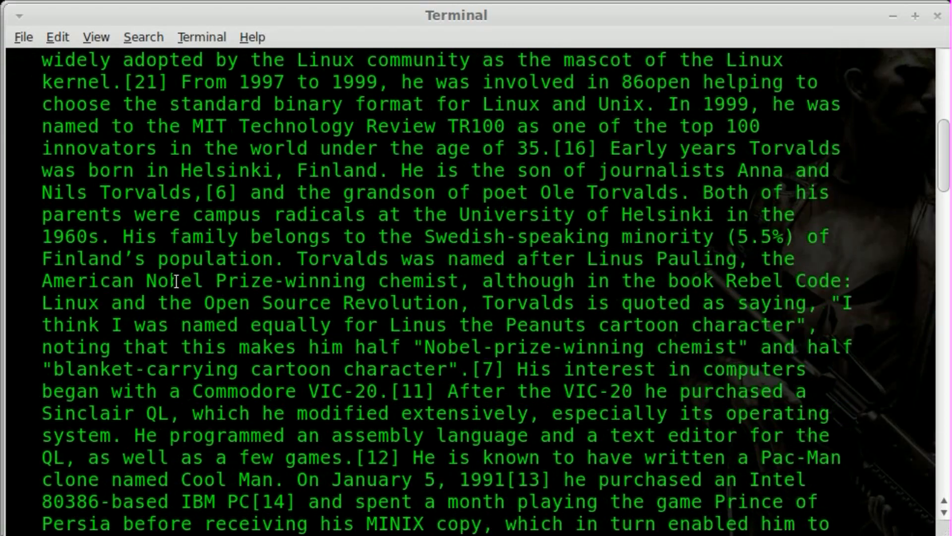
{"action": "mouse_move", "coordinate": [295, 191]}
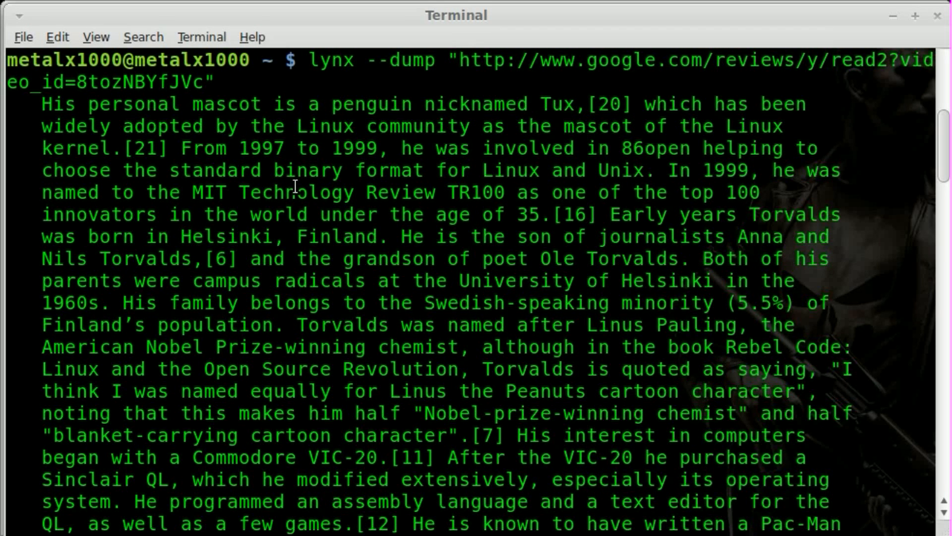
{"action": "scroll", "scroll_direction": "down", "scroll_amount": 3}
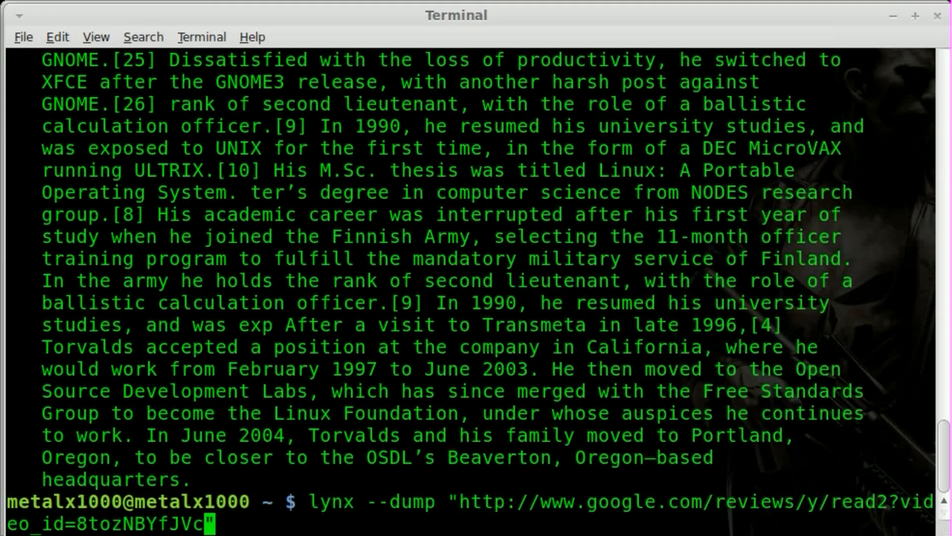
Rerun the lynx command with --source and scroll through the raw annotation XML.
{"action": "key", "text": "Left"}
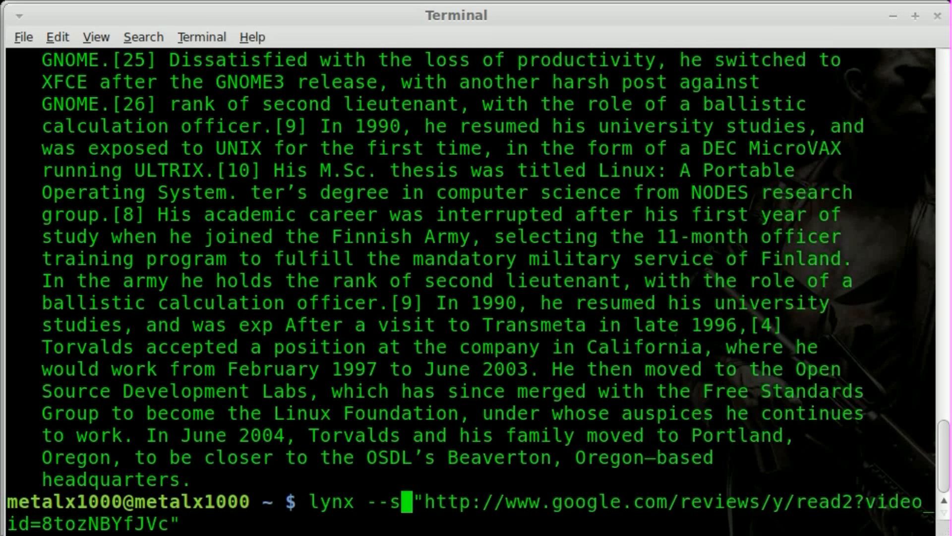
{"action": "key", "text": "Return"}
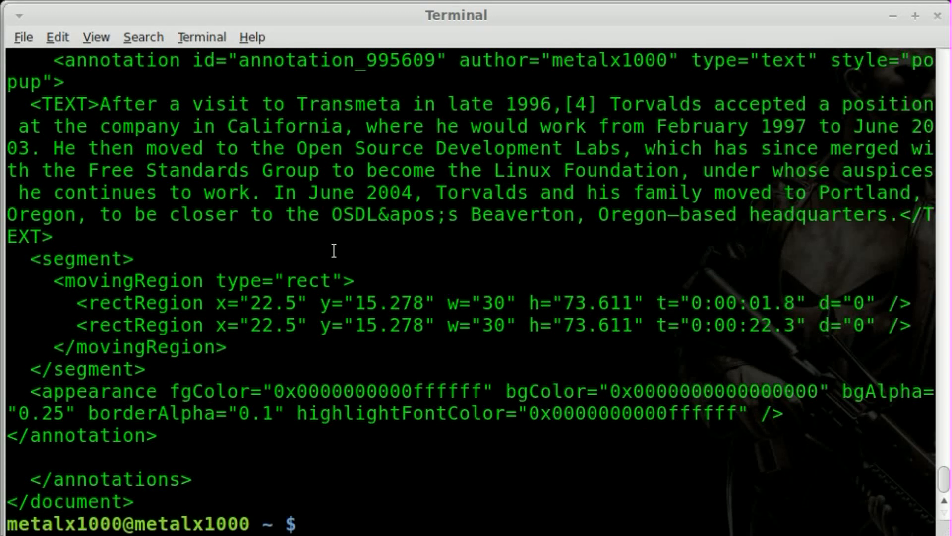
{"action": "scroll", "scroll_direction": "up", "scroll_amount": 3}
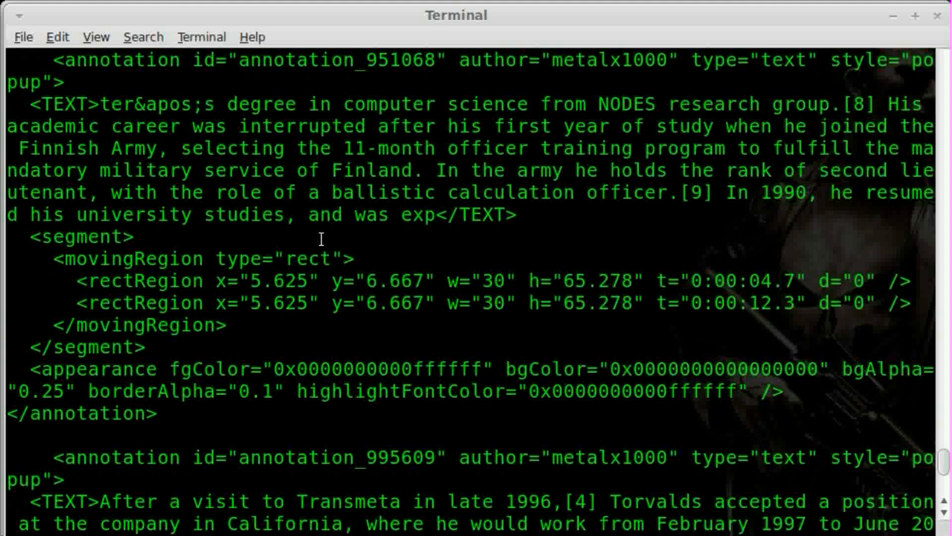
{"action": "scroll", "scroll_direction": "down", "scroll_amount": 3}
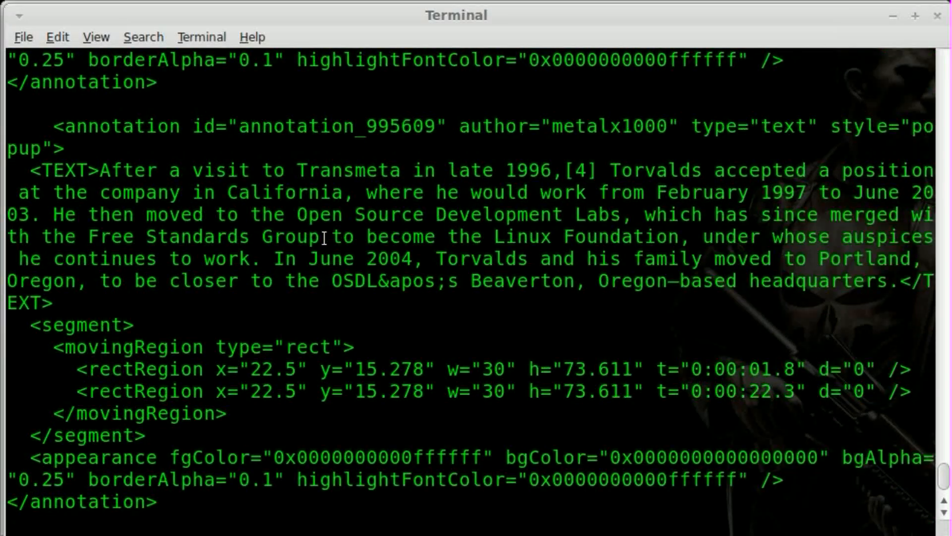
{"action": "scroll", "scroll_direction": "down", "scroll_amount": 3}
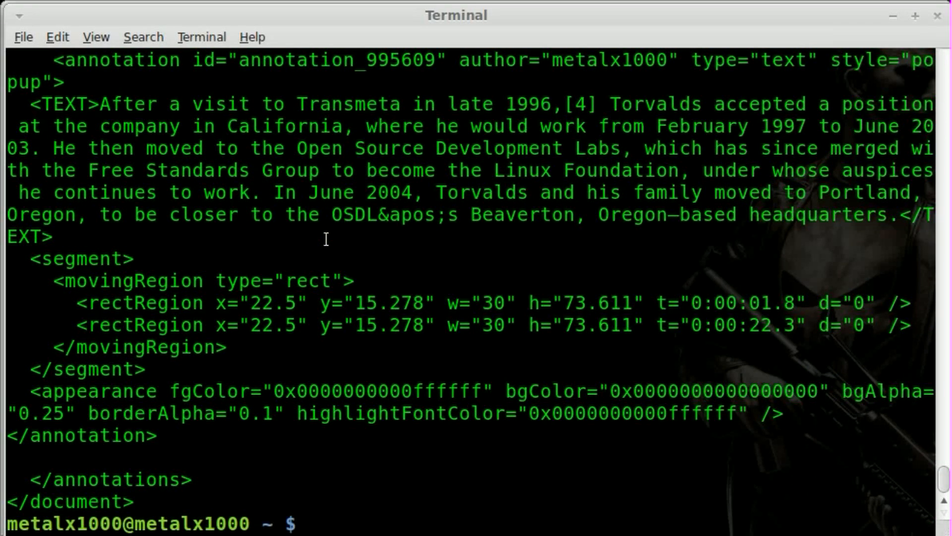
Pipe lynx --source of the read2 address through grep http to reveal the YouTube link.
{"action": "type", "text": "lynx --source \"http://www.google.com/reviews/y/read2?video_id=8tozNBYfJVc\""}
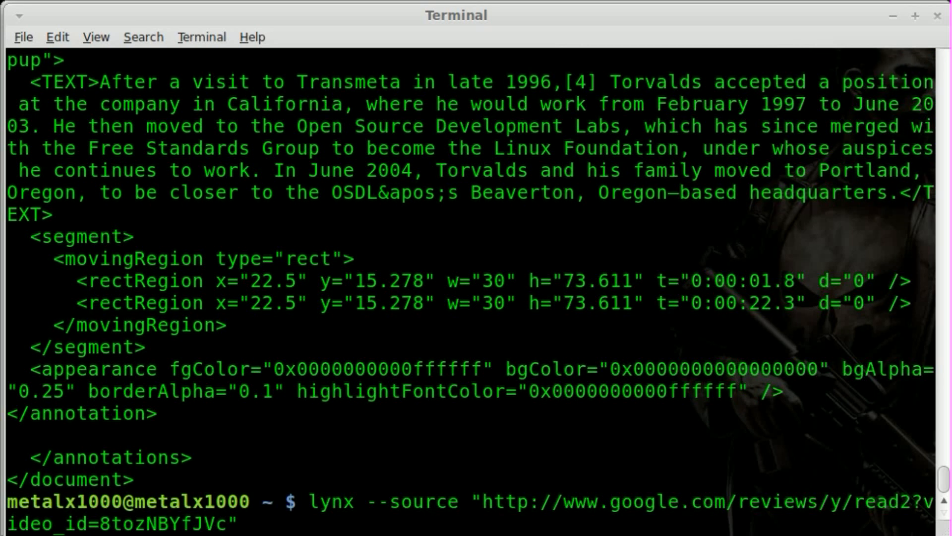
{"action": "type", "text": "|grep"}
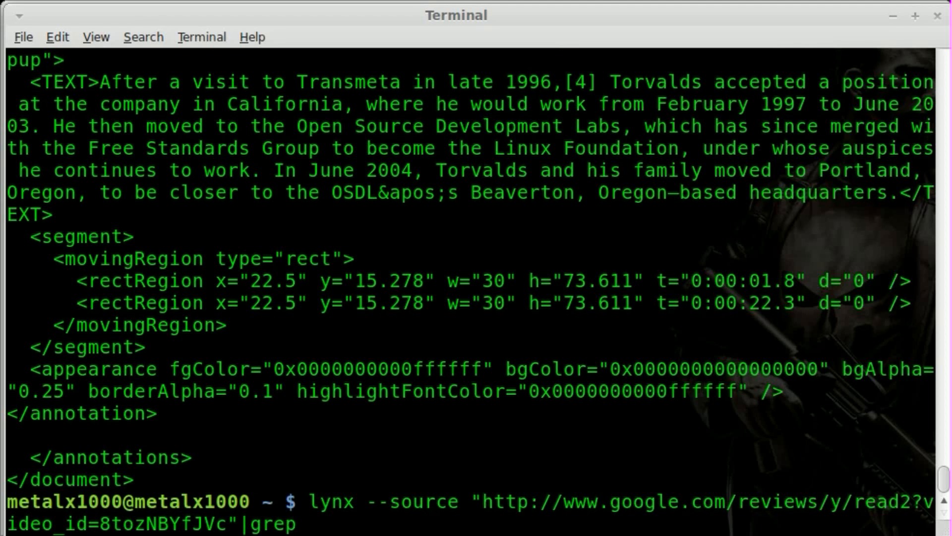
{"action": "type", "text": "http"}
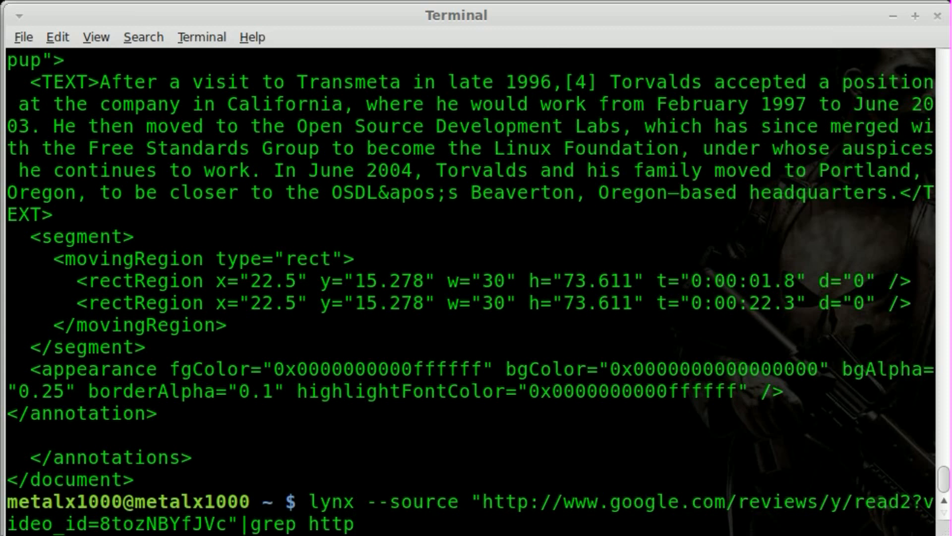
{"action": "key", "text": "Return"}
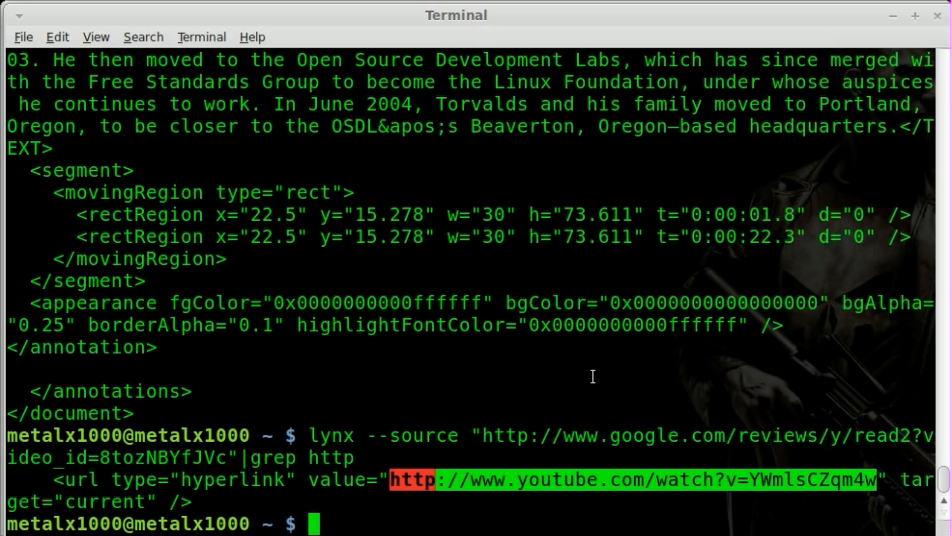
{"action": "mouse_move", "coordinate": [396, 488]}
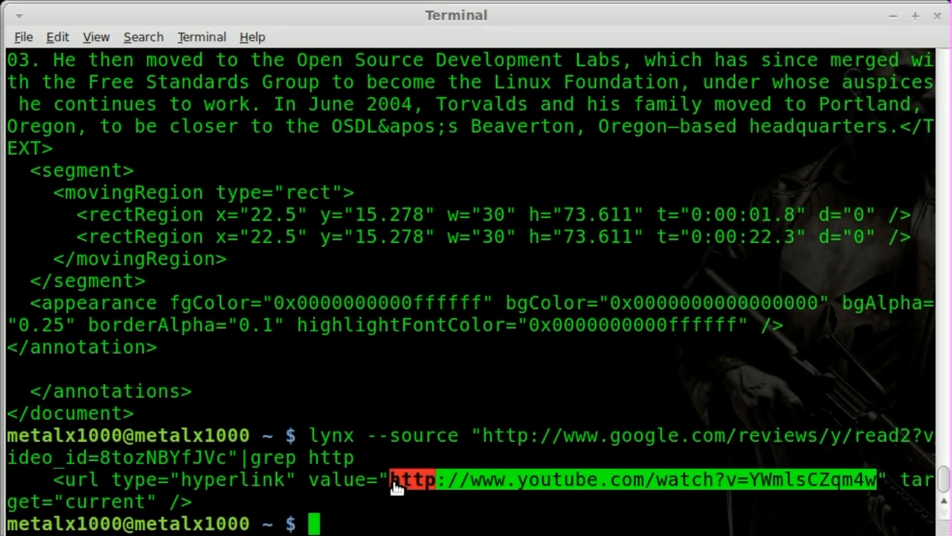
{"action": "mouse_move", "coordinate": [501, 521]}
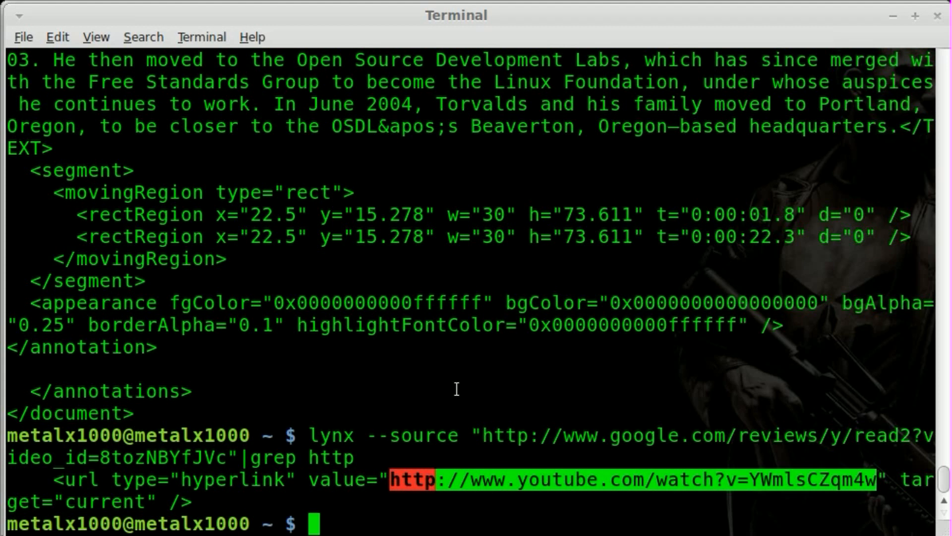
{"action": "type", "text": "cl"}
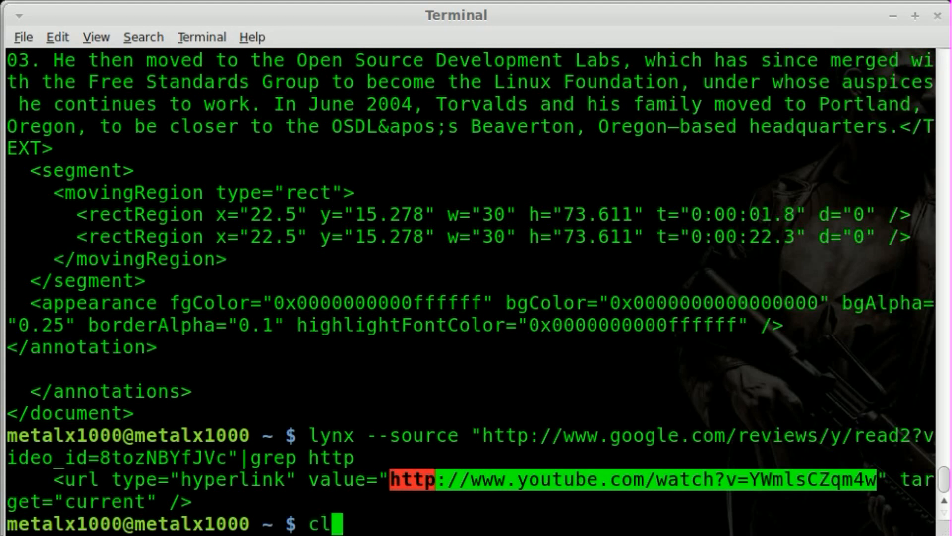
Clear the screen and wget the read2 annotation address, saving it as /tmp/an.txt.
{"action": "key", "text": "Return"}
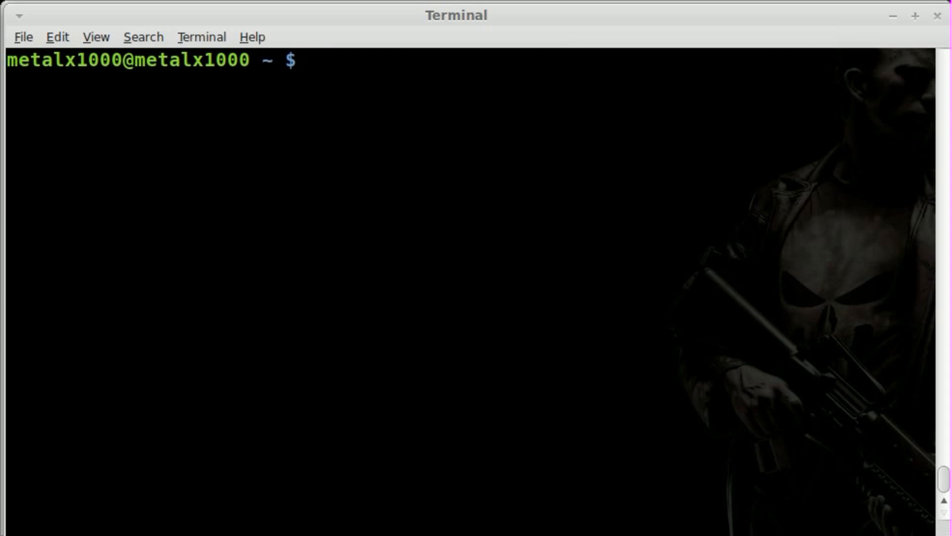
{"action": "type", "text": "ly"}
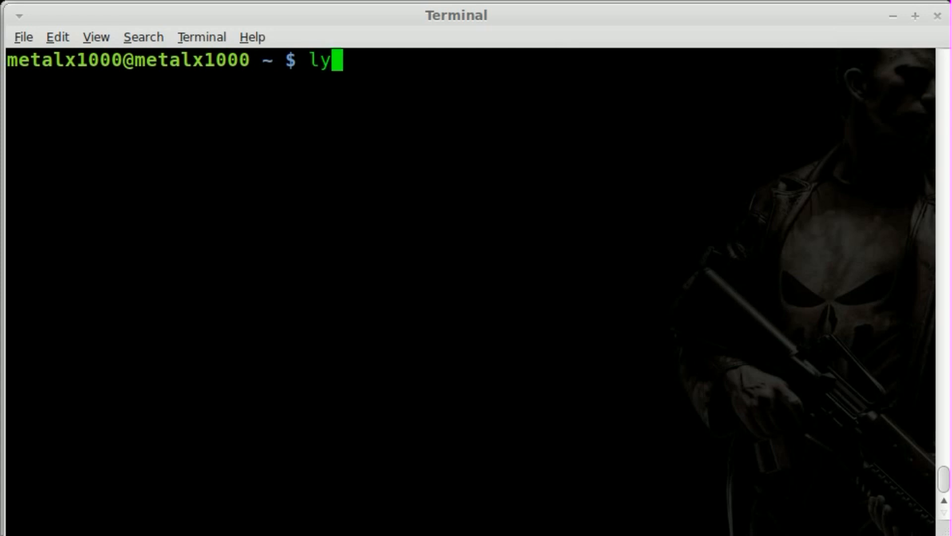
{"action": "type", "text": "nx"}
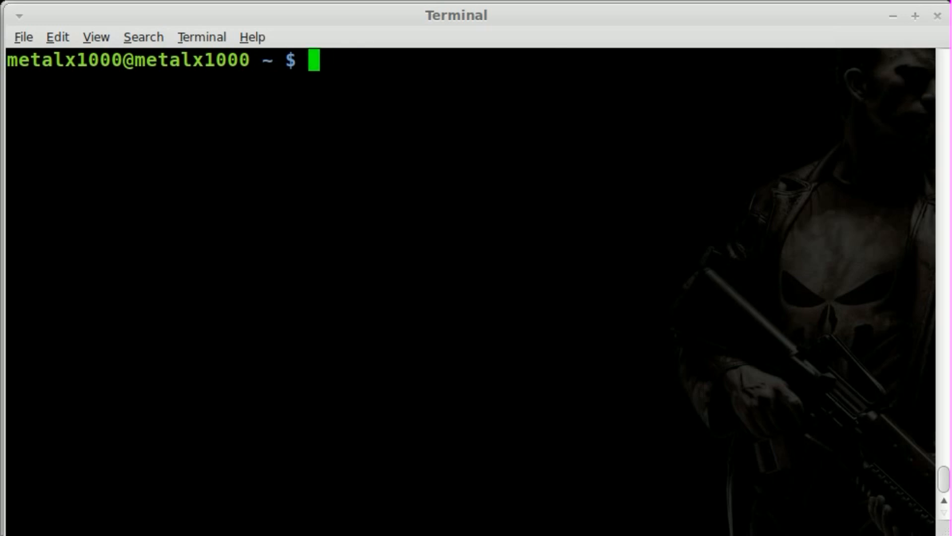
{"action": "type", "text": "wget"}
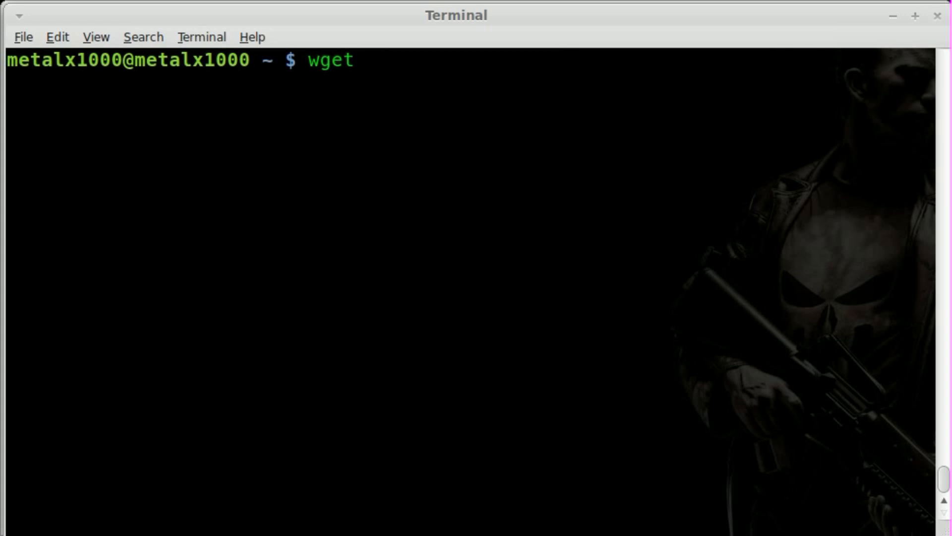
{"action": "type", "text": "http://www.google.com/reviews/y/read2?video_id=8tozNBYfJVc"}
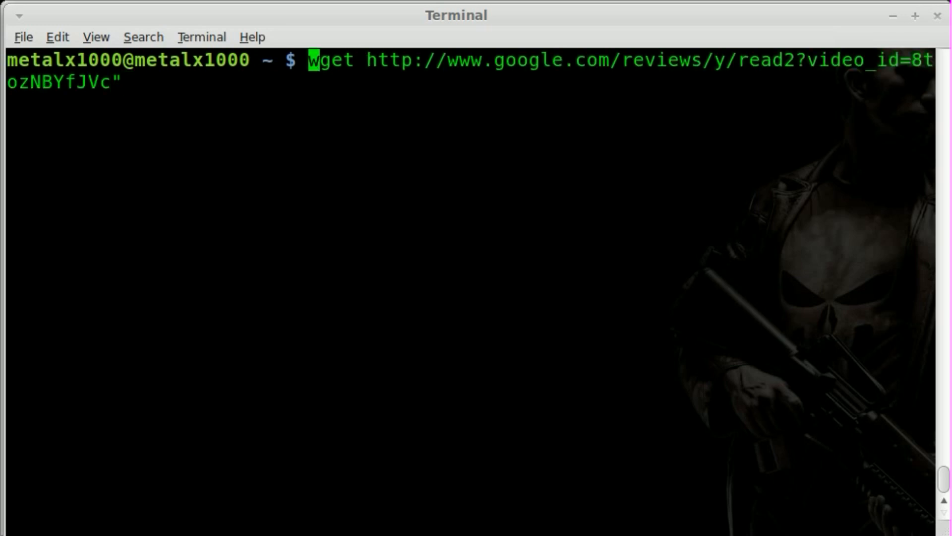
{"action": "type", "text": "\""}
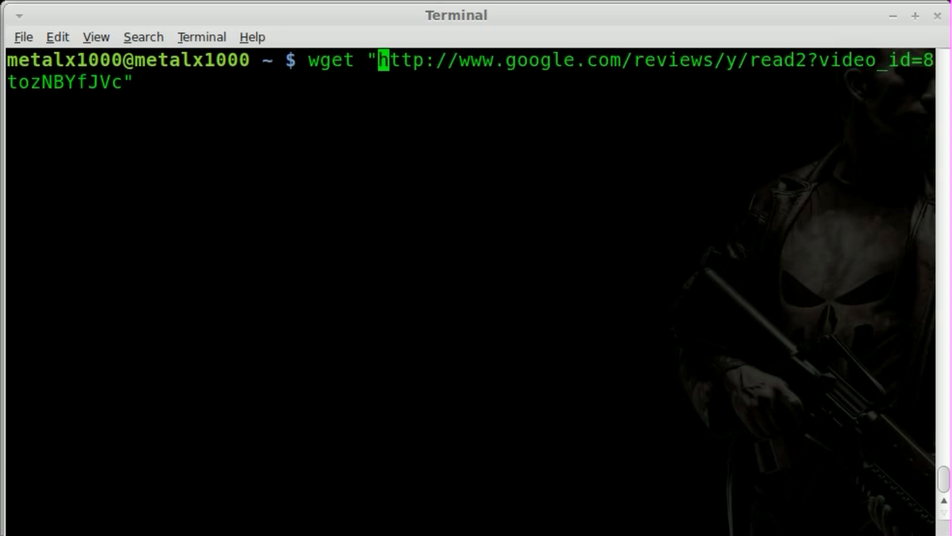
{"action": "mouse_move", "coordinate": [576, 60]}
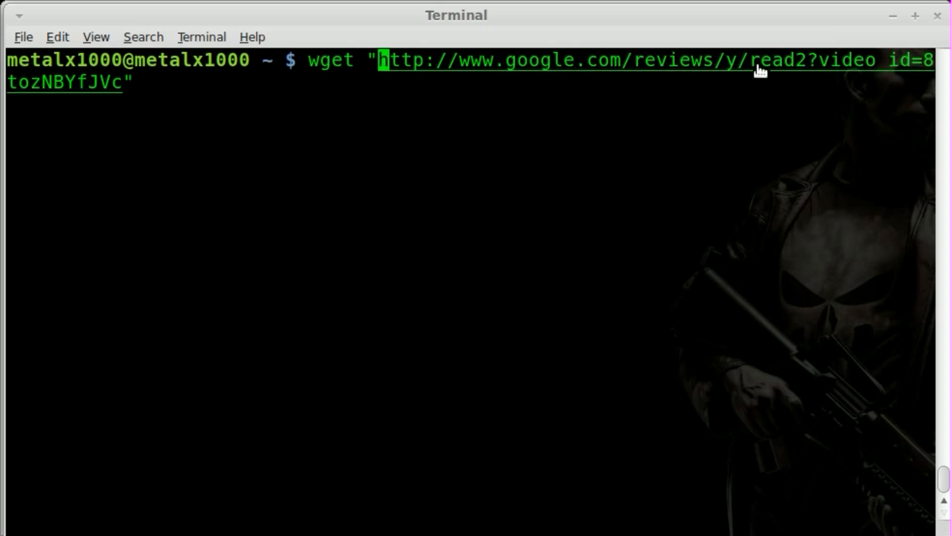
{"action": "mouse_move", "coordinate": [826, 64]}
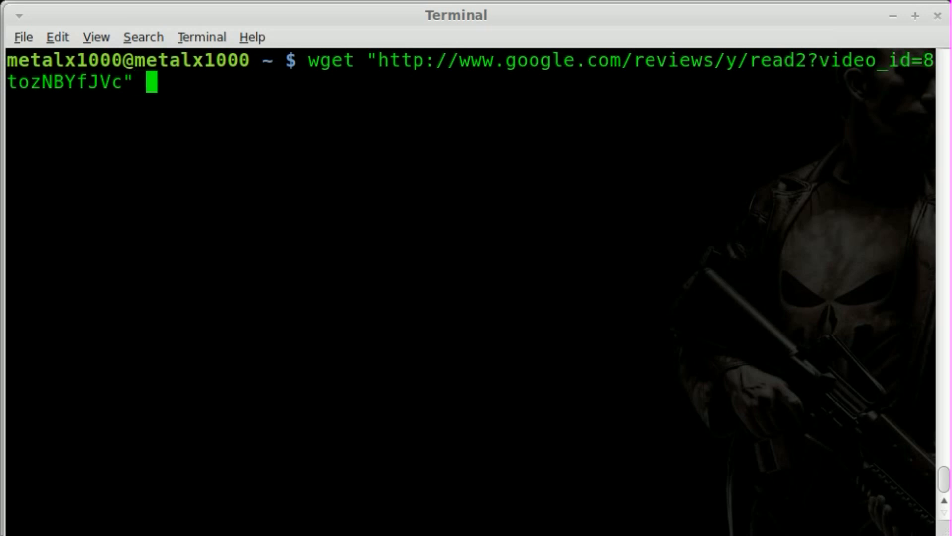
{"action": "type", "text": "-O"}
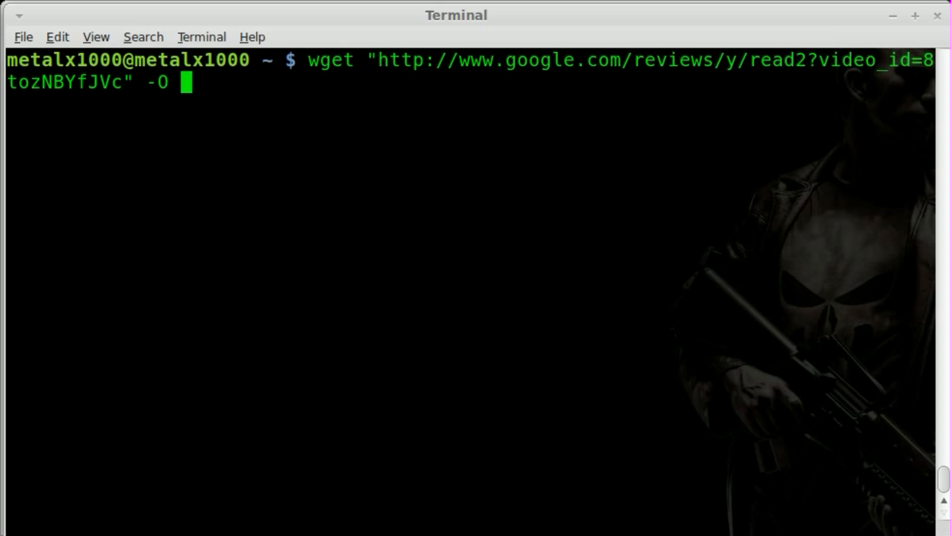
{"action": "type", "text": "/tmp/"}
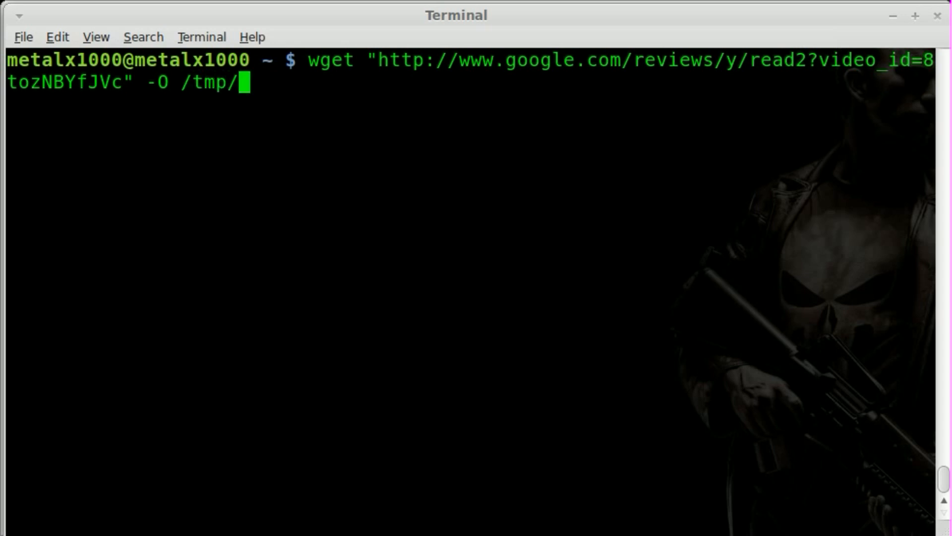
{"action": "type", "text": "an"}
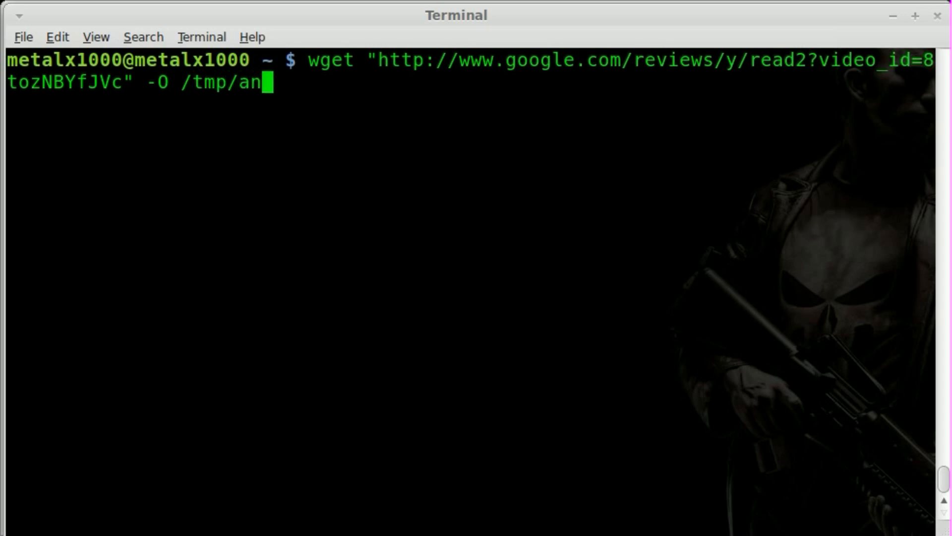
{"action": "type", "text": ".txt"}
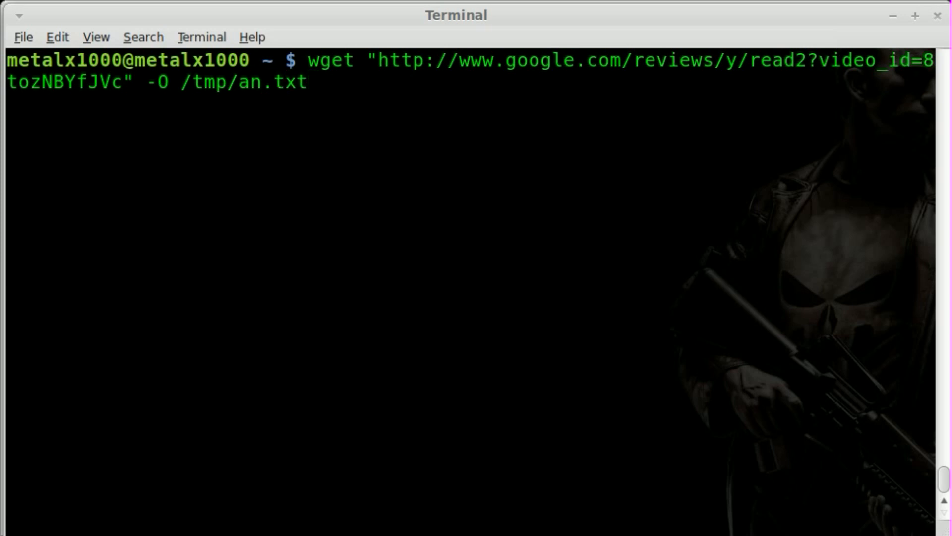
{"action": "key", "text": "Return"}
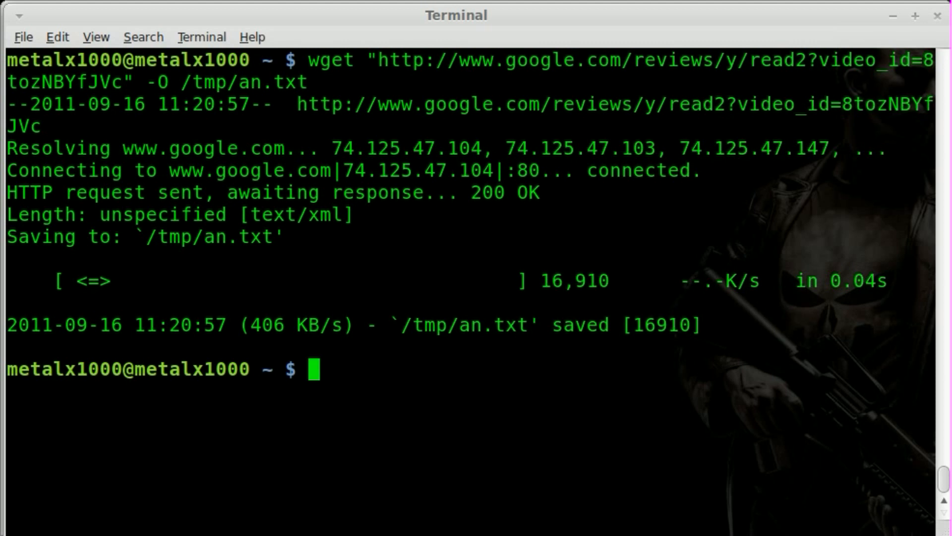
Grep /tmp/an.txt for http to show the hidden YouTube link, then clear the screen.
{"action": "type", "text": "grep"}
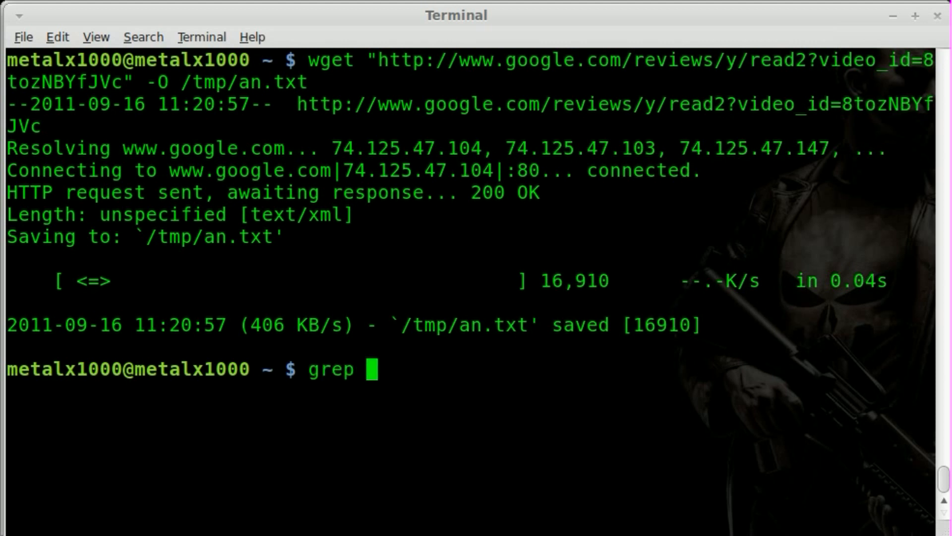
{"action": "type", "text": "http"}
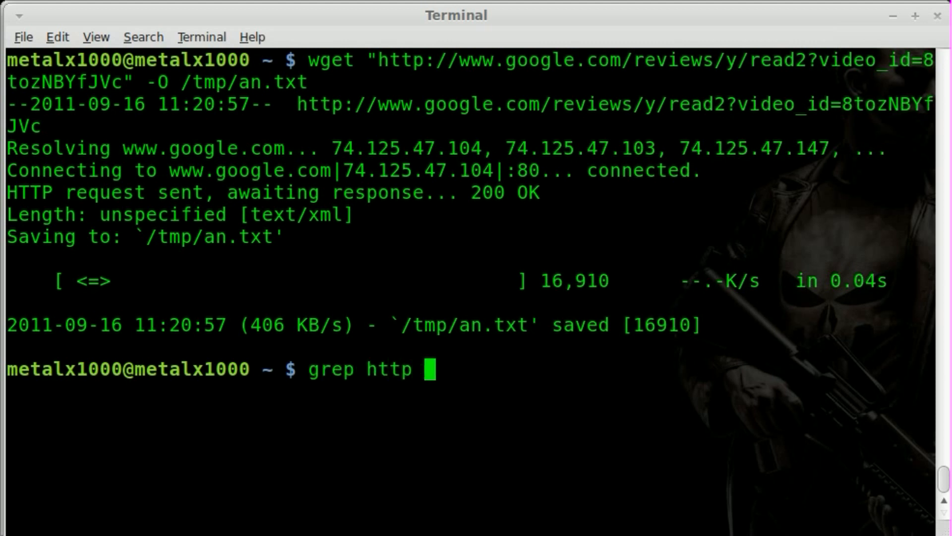
{"action": "type", "text": "/tmp/a"}
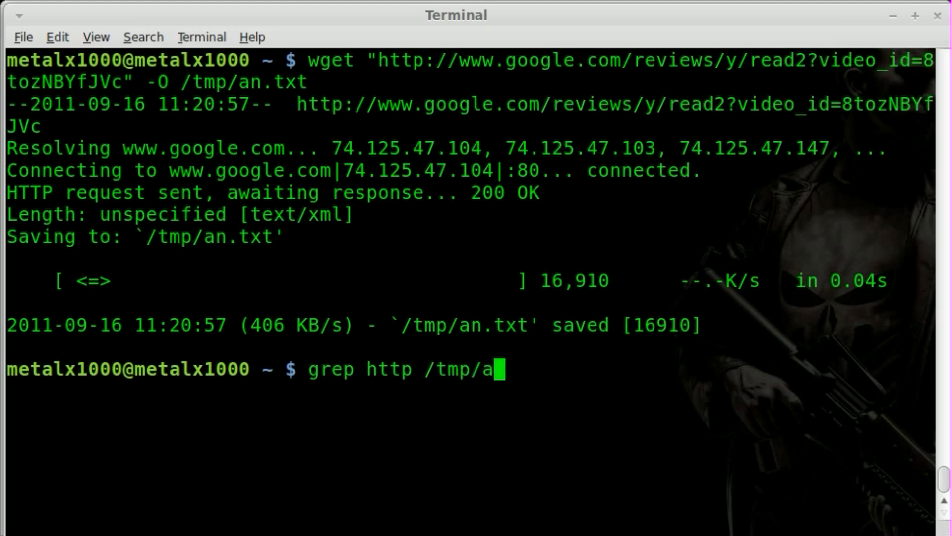
{"action": "key", "text": "Return"}
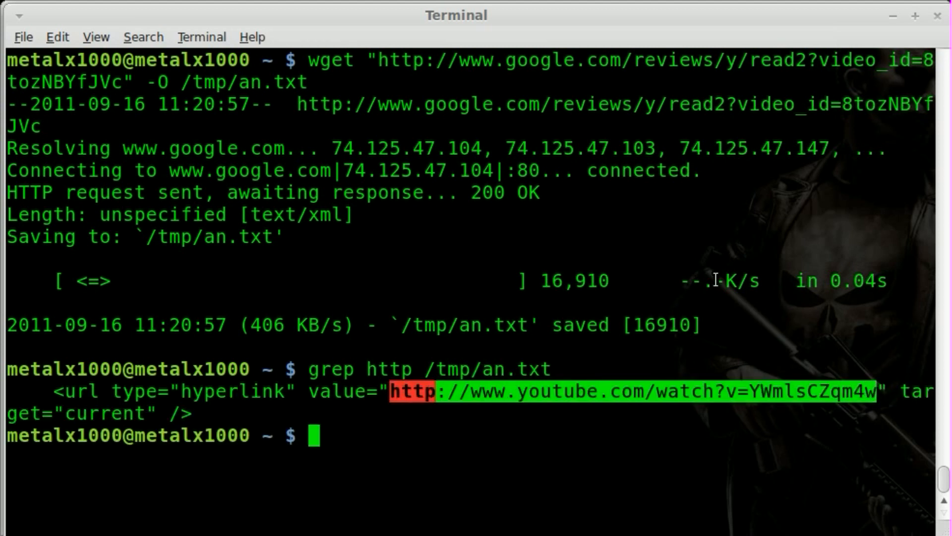
{"action": "type", "text": "clear"}
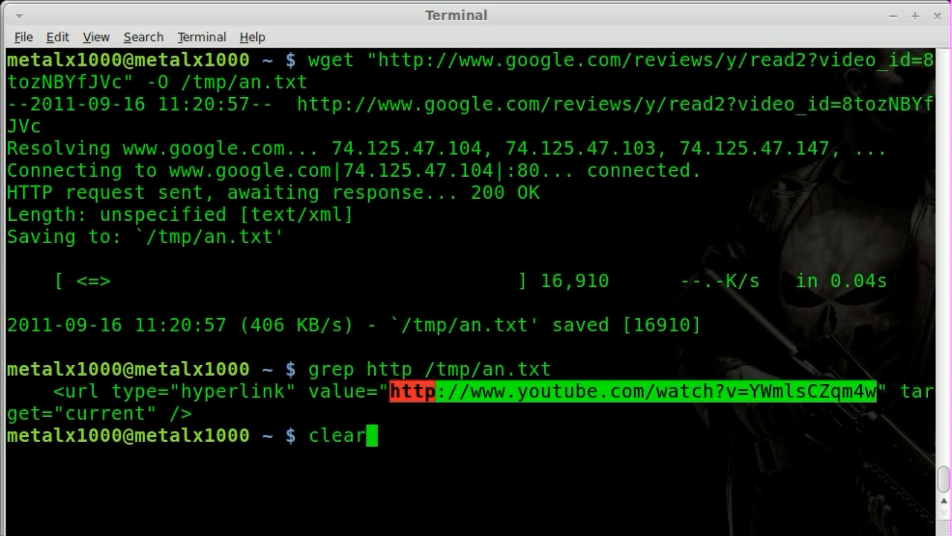
{"action": "key", "text": "Return"}
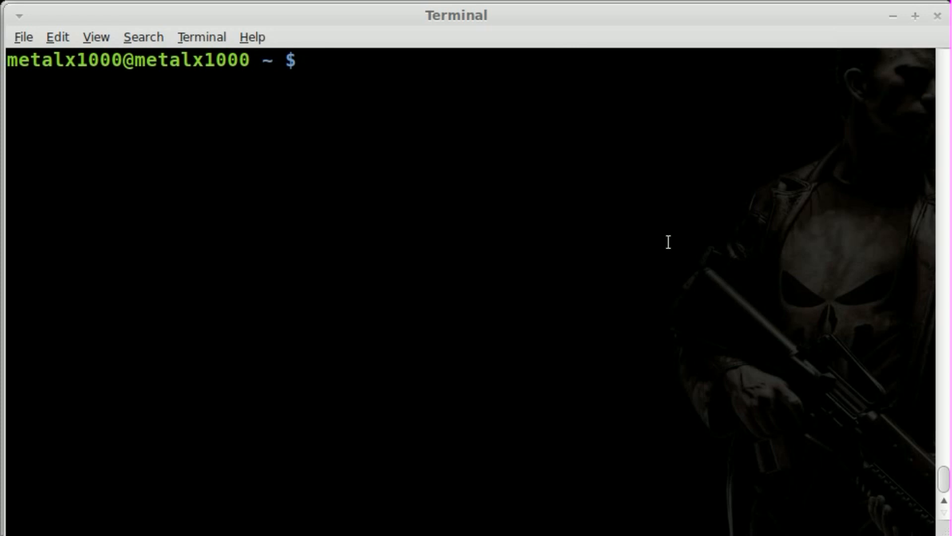